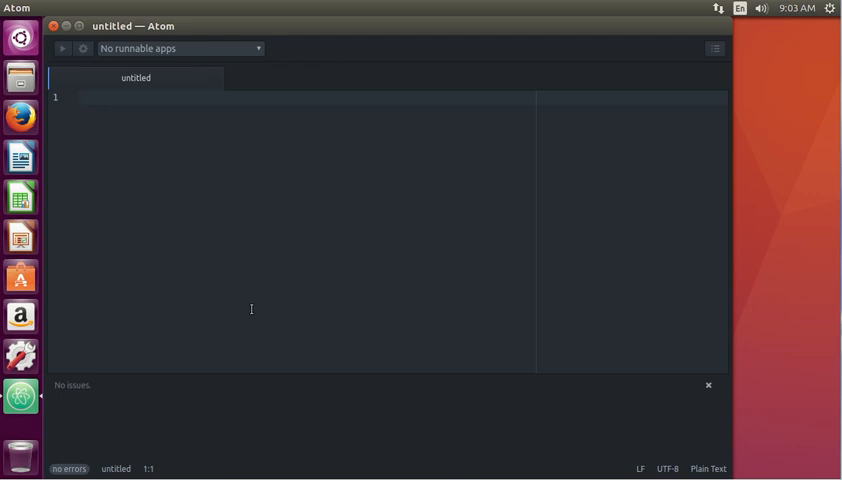
Create a dartapps folder in Home and go inside it.
{"action": "left_click", "coordinate": [84, 96]}
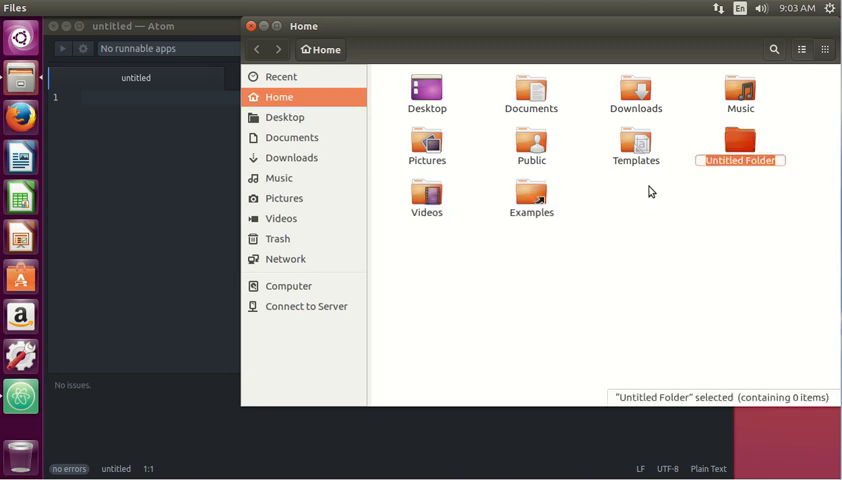
{"action": "type", "text": "dartapps"}
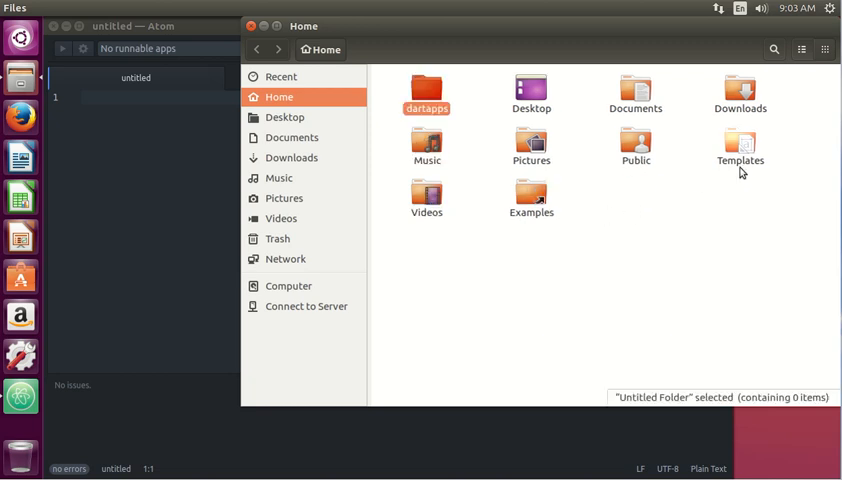
{"action": "left_click", "coordinate": [426, 90]}
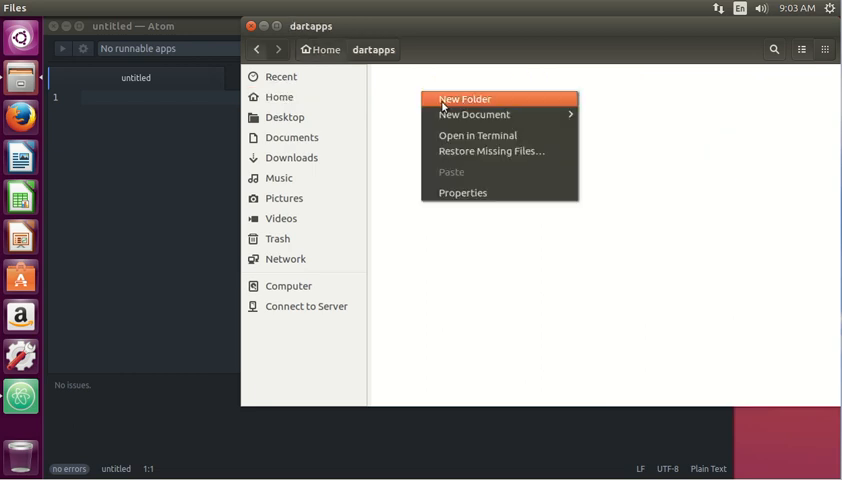
Create an empty folder named starter inside dartapps.
{"action": "left_click", "coordinate": [464, 98]}
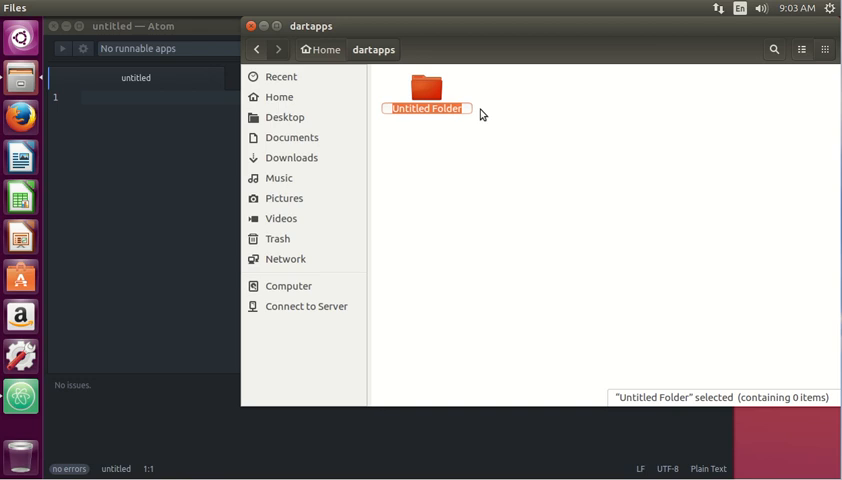
{"action": "type", "text": "start"}
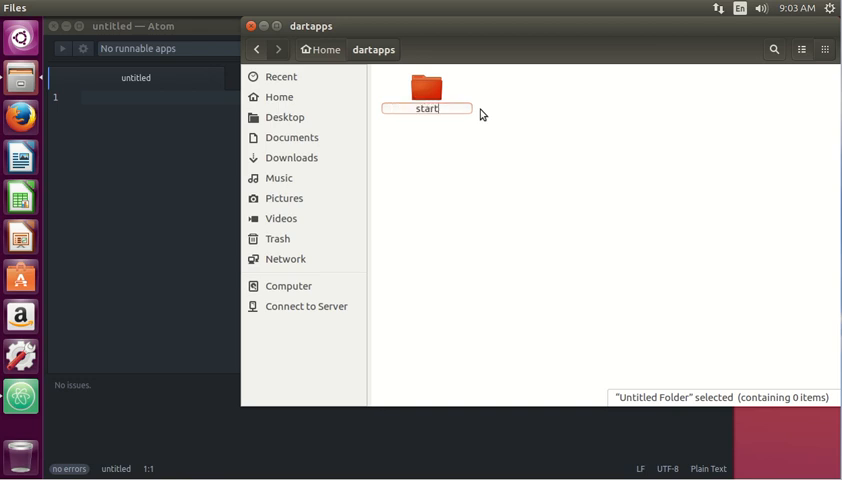
{"action": "type", "text": "starter"}
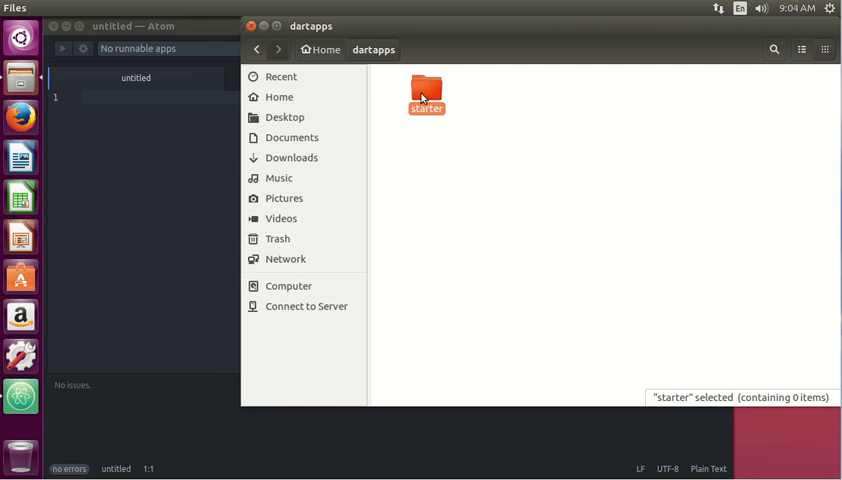
Bring up a terminal window from the starter folder's actions.
{"action": "right_click", "coordinate": [426, 96]}
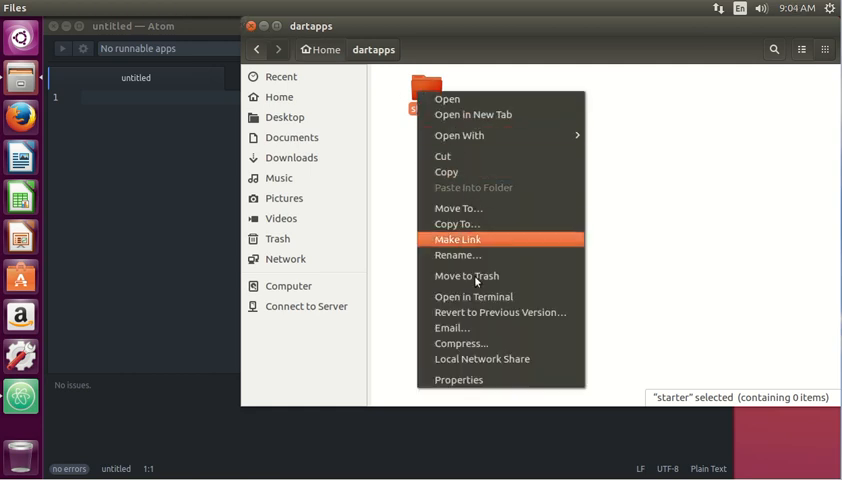
{"action": "left_click", "coordinate": [472, 296]}
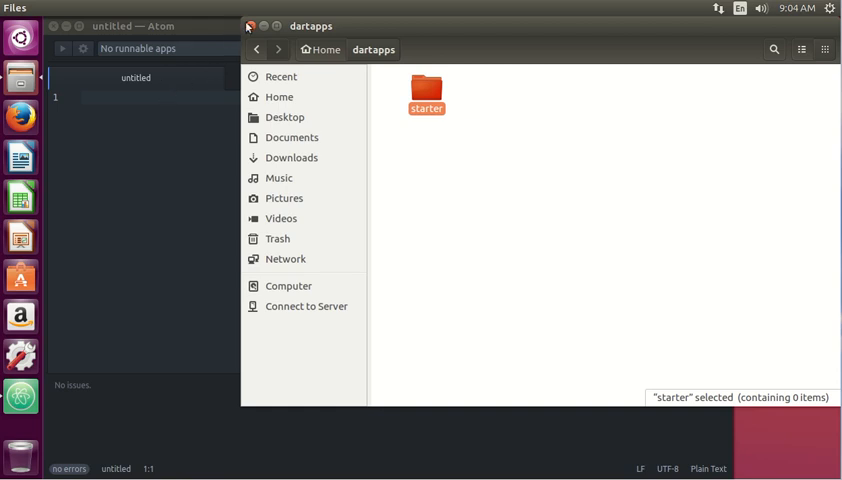
{"action": "left_click", "coordinate": [20, 36]}
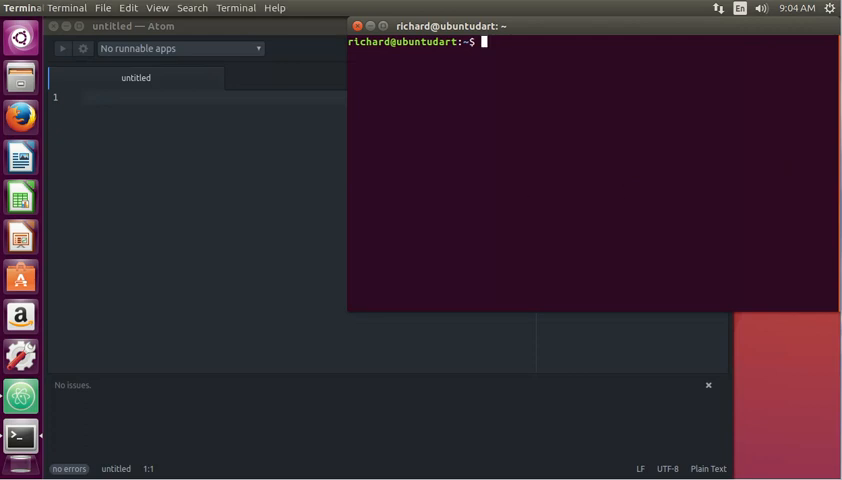
Change to /home/richard/dartapps/starter/ and run stagehand, answering y to list its generators.
{"action": "type", "text": "cd /home"}
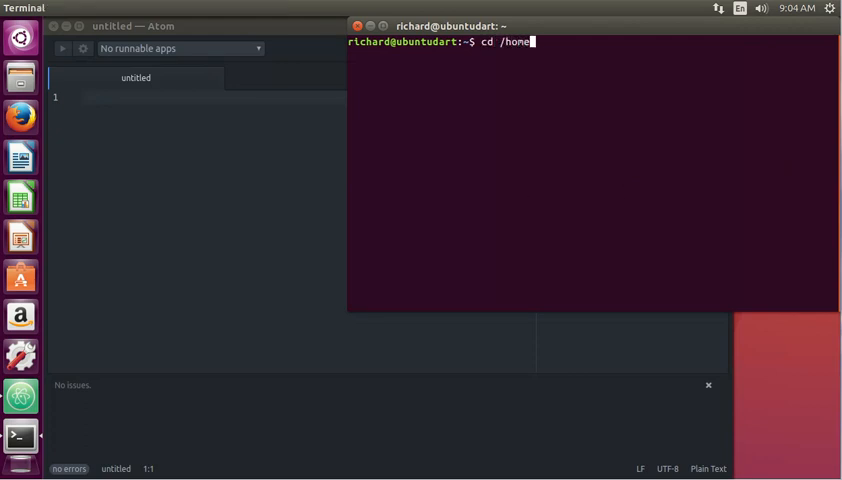
{"action": "type", "text": "richard/"}
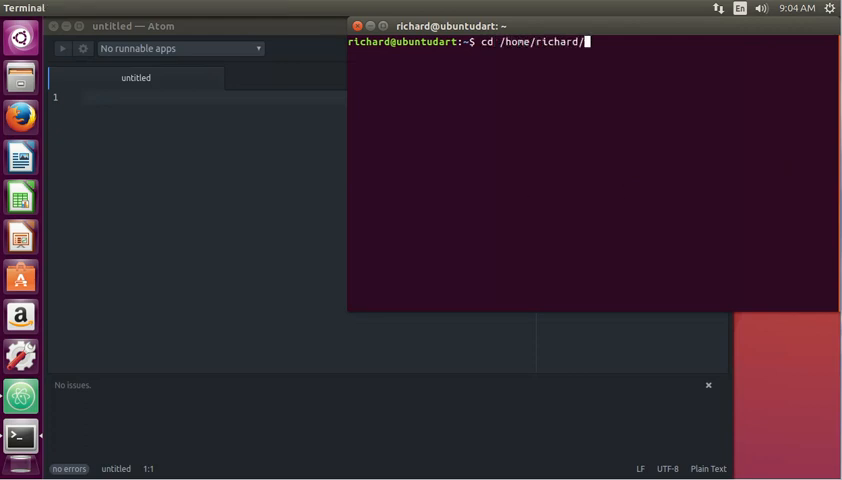
{"action": "type", "text": "dartapps/starter/"}
{"action": "type", "text": "dir"}
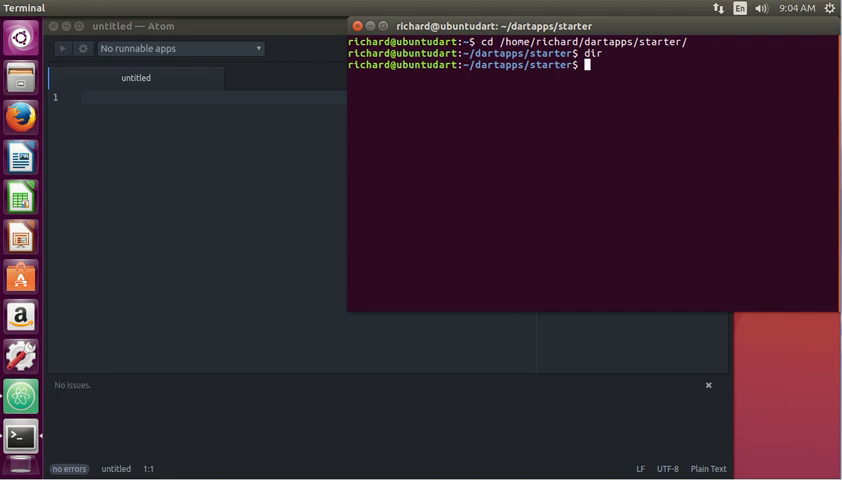
{"action": "type", "text": "stagehand"}
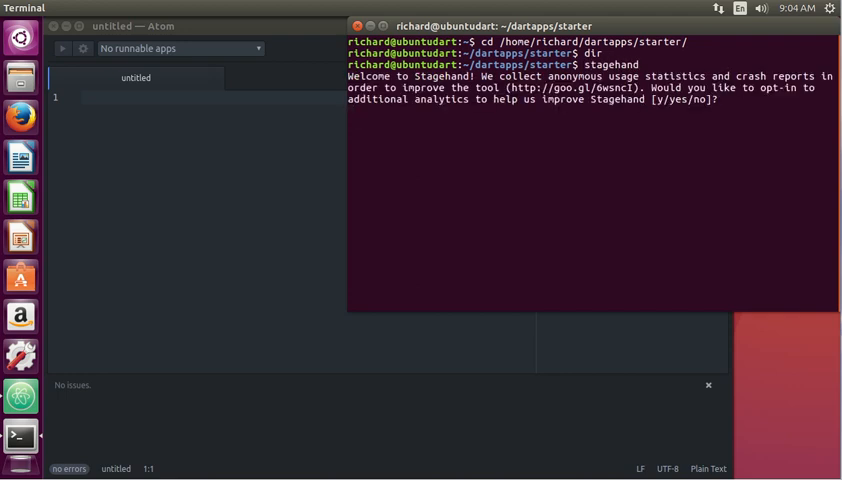
{"action": "type", "text": "y"}
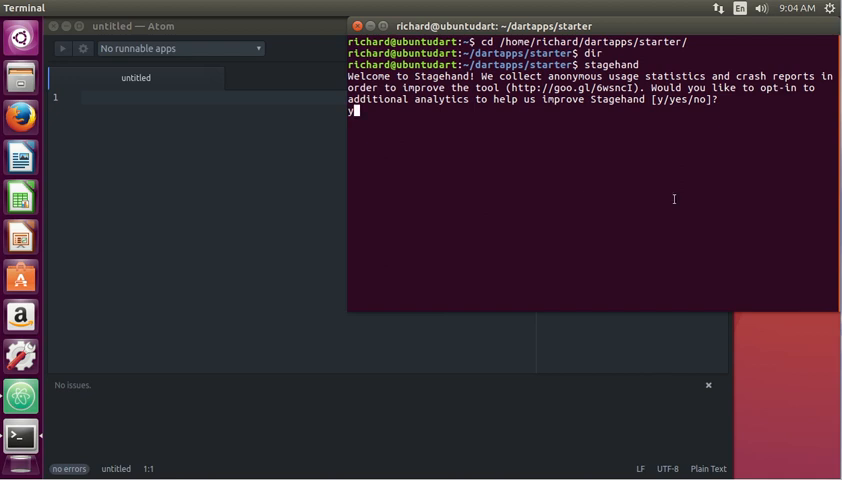
{"action": "mouse_move", "coordinate": [608, 134]}
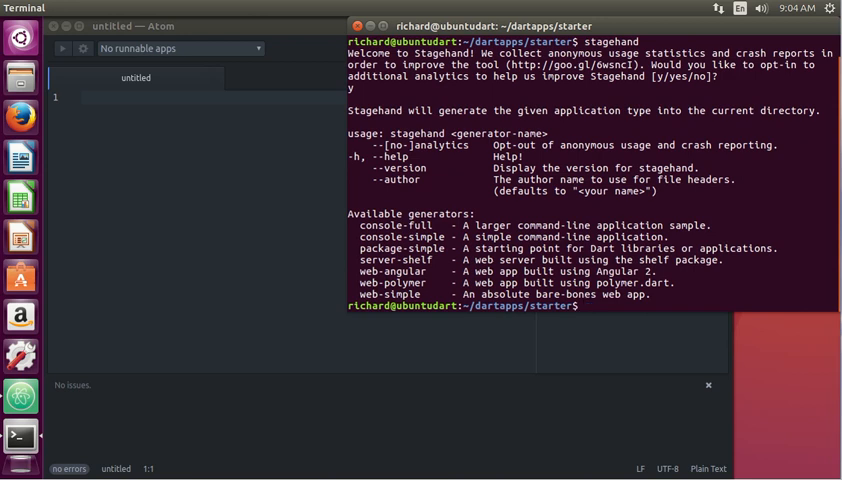
Run pub global activate stagehand to activate stagehand globally.
{"action": "type", "text": "pub glo"}
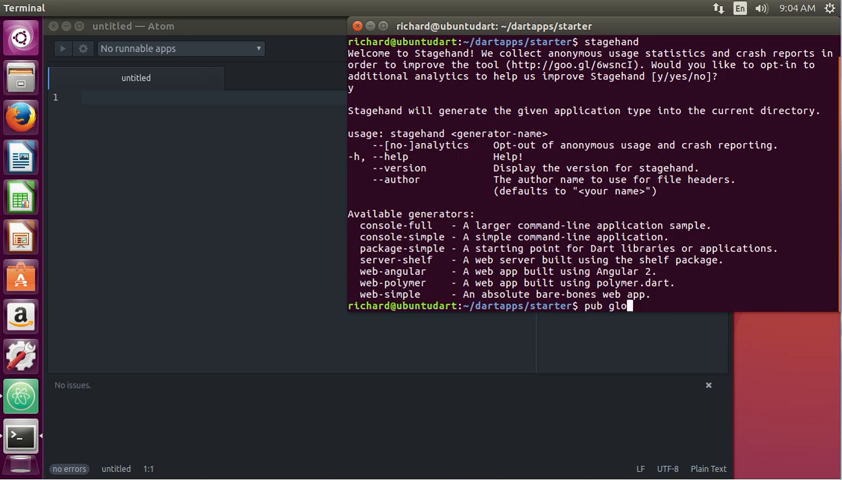
{"action": "type", "text": "bal activat"}
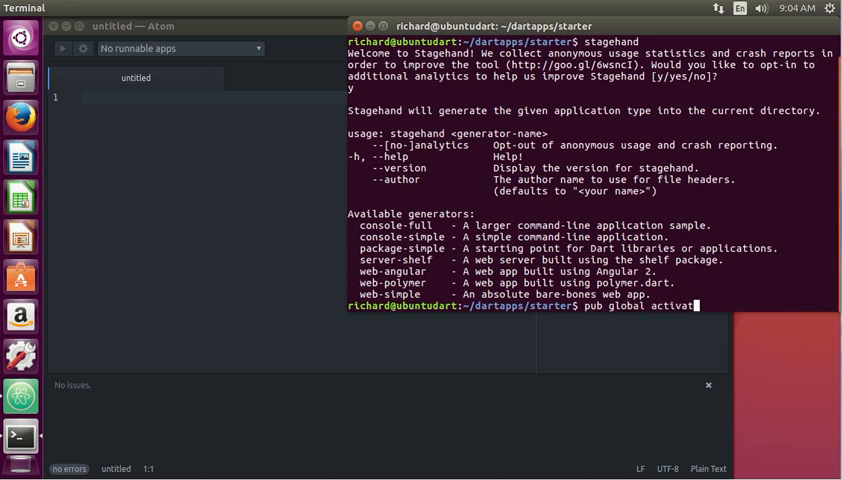
{"action": "type", "text": "stagehand"}
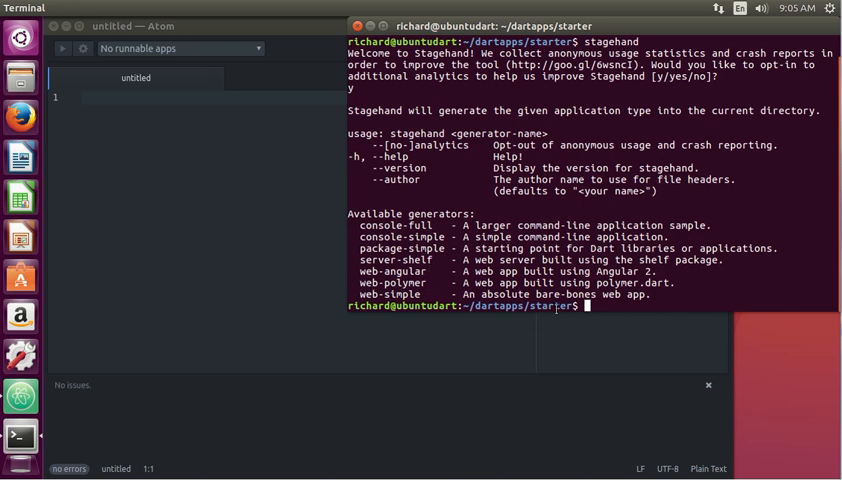
{"action": "type", "text": "s"}
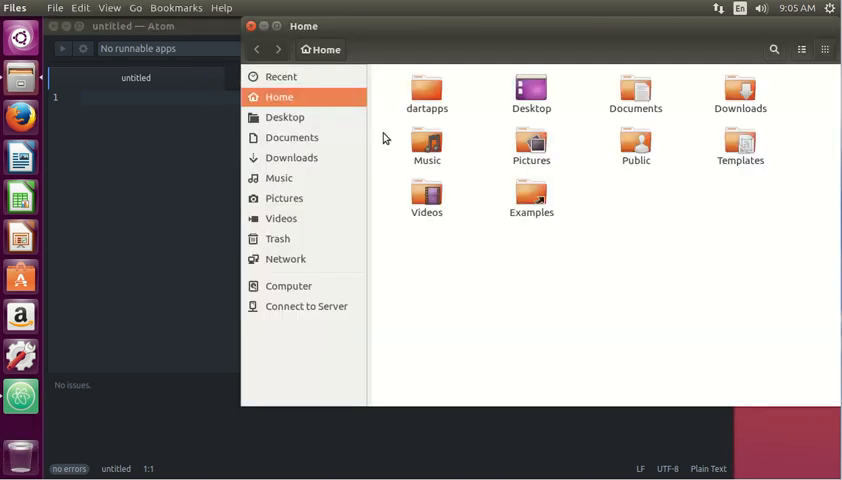
Browse into dartapps/starter and select its new bin folder beside pubspec.yaml.
{"action": "double_click", "coordinate": [428, 90]}
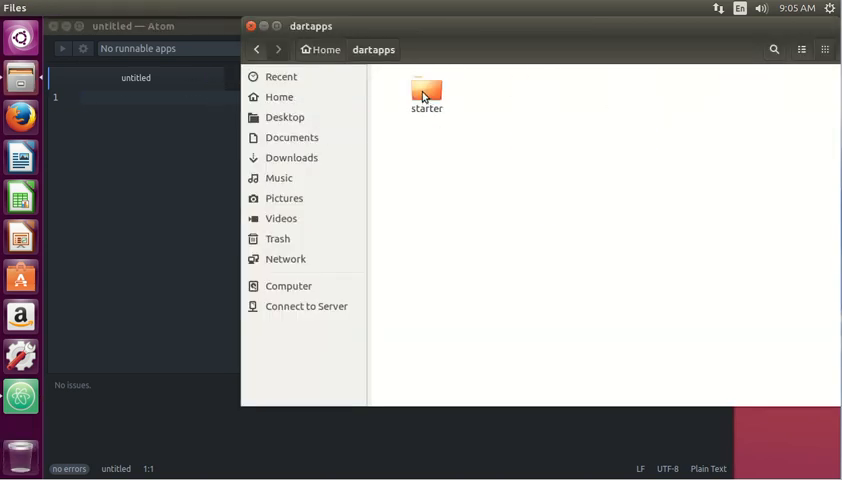
{"action": "double_click", "coordinate": [428, 90]}
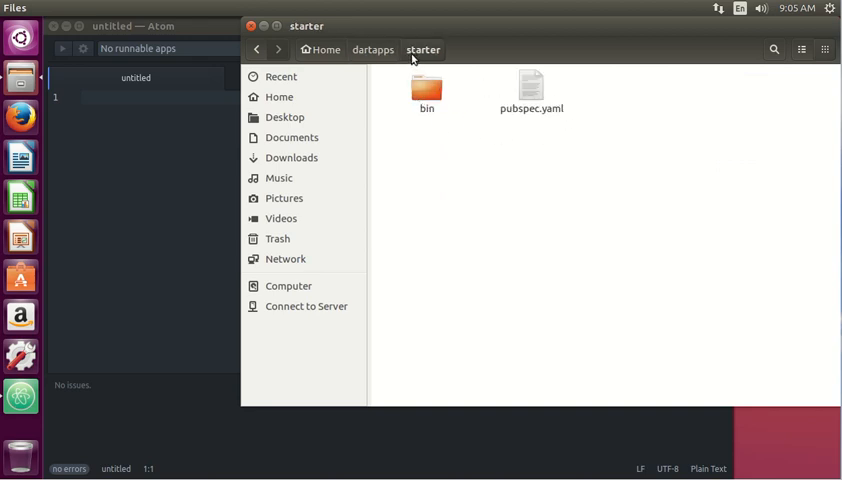
{"action": "left_click", "coordinate": [428, 90]}
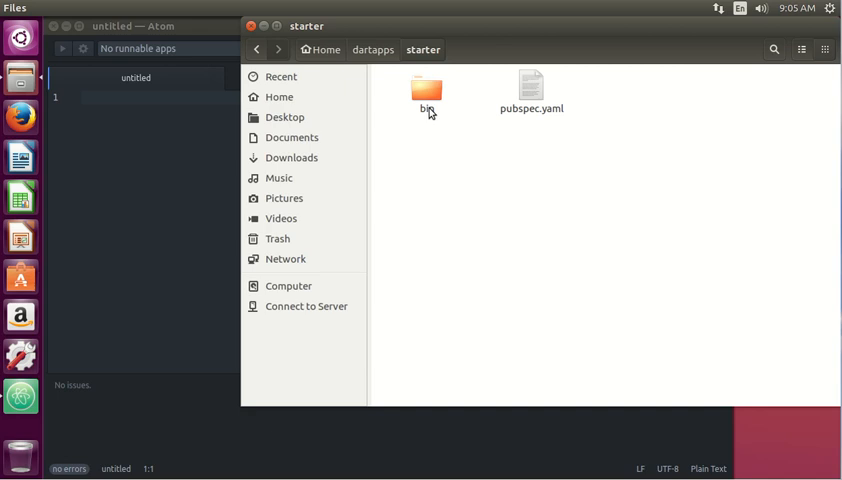
{"action": "left_click", "coordinate": [136, 26]}
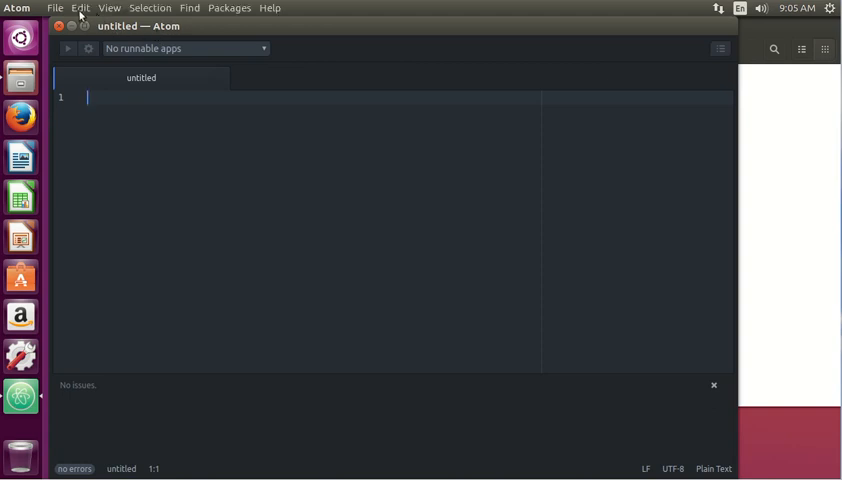
Open /home/richard/dartapps/starter as Atom's project folder.
{"action": "left_click", "coordinate": [54, 8]}
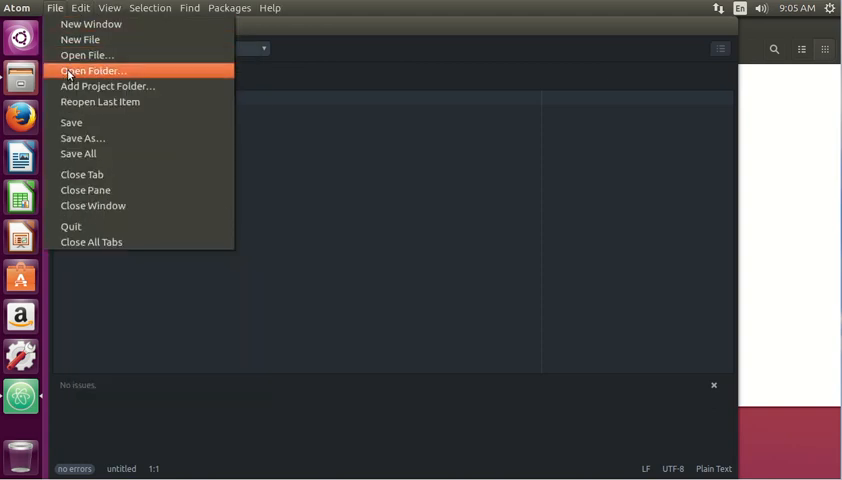
{"action": "left_click", "coordinate": [90, 72]}
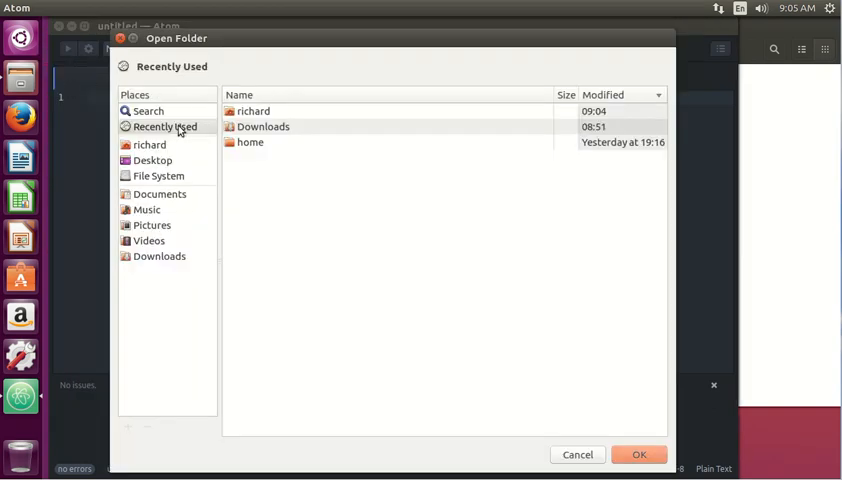
{"action": "left_click", "coordinate": [148, 144]}
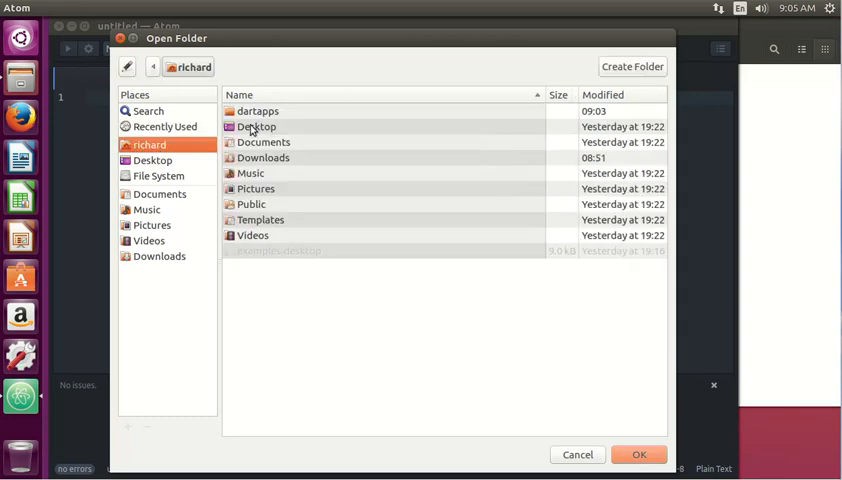
{"action": "double_click", "coordinate": [258, 112]}
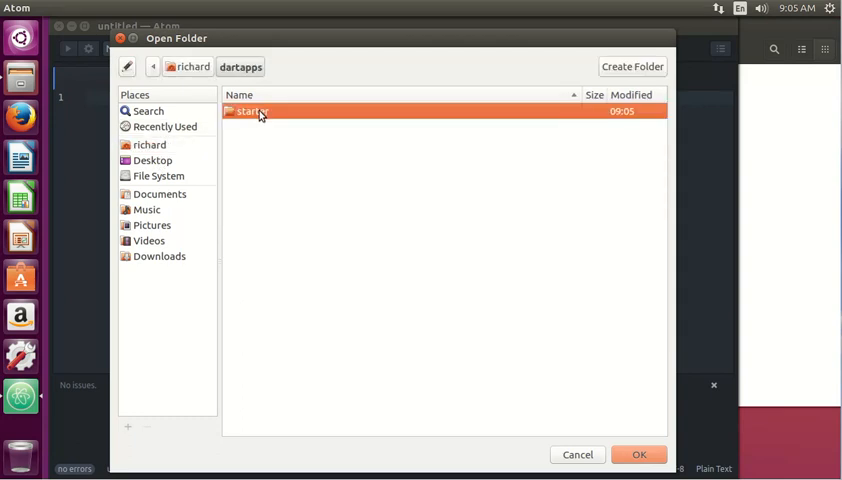
{"action": "left_click", "coordinate": [638, 454]}
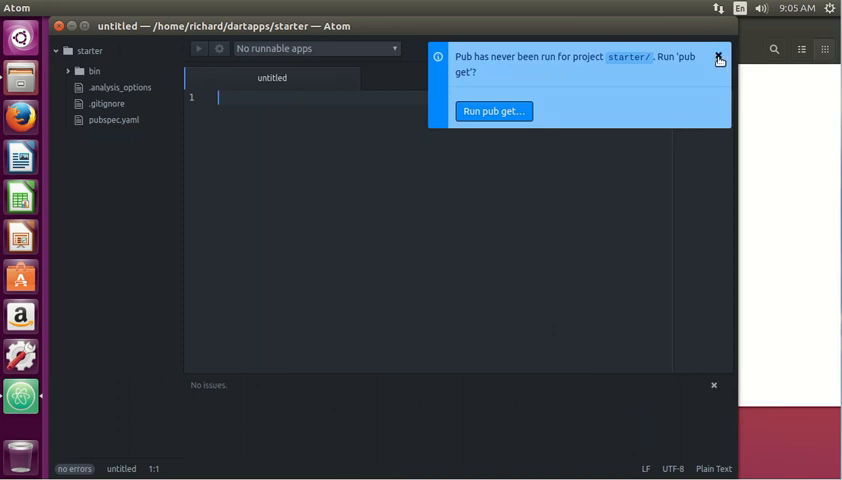
Dismiss the pub get notice and run bin/main.dart, printing Hello world! with exit code 0.
{"action": "left_click", "coordinate": [720, 60]}
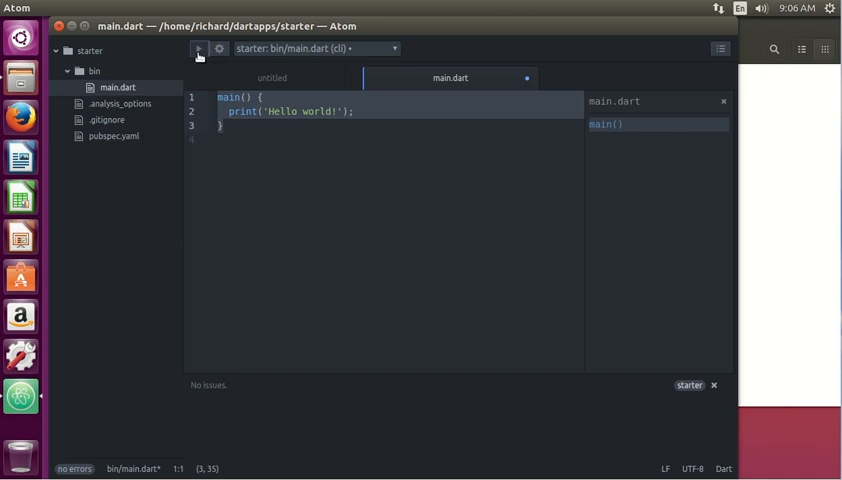
{"action": "left_click", "coordinate": [200, 48]}
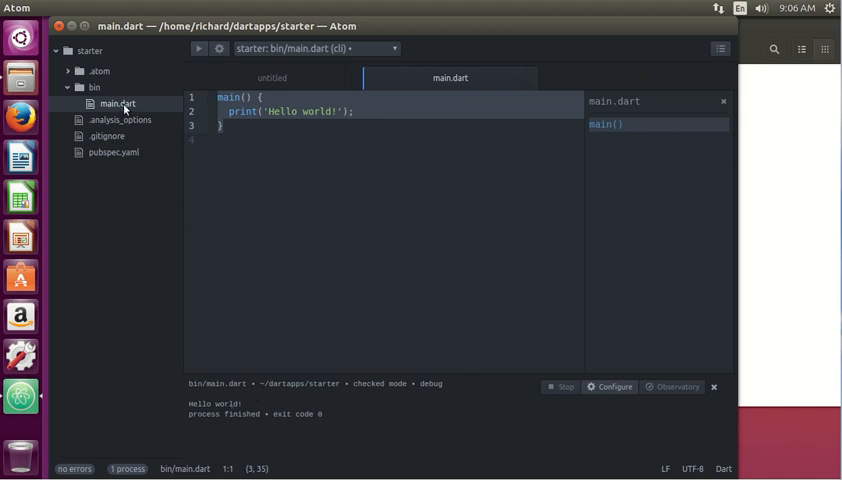
{"action": "right_click", "coordinate": [116, 104]}
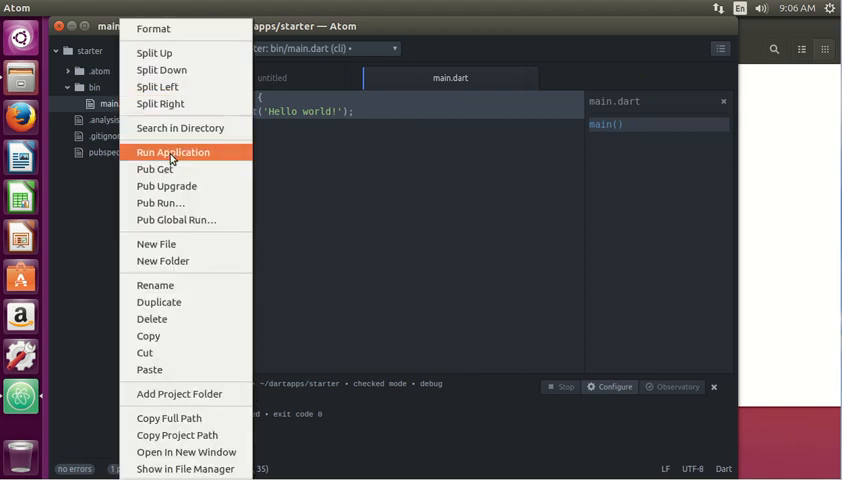
{"action": "left_click", "coordinate": [172, 152]}
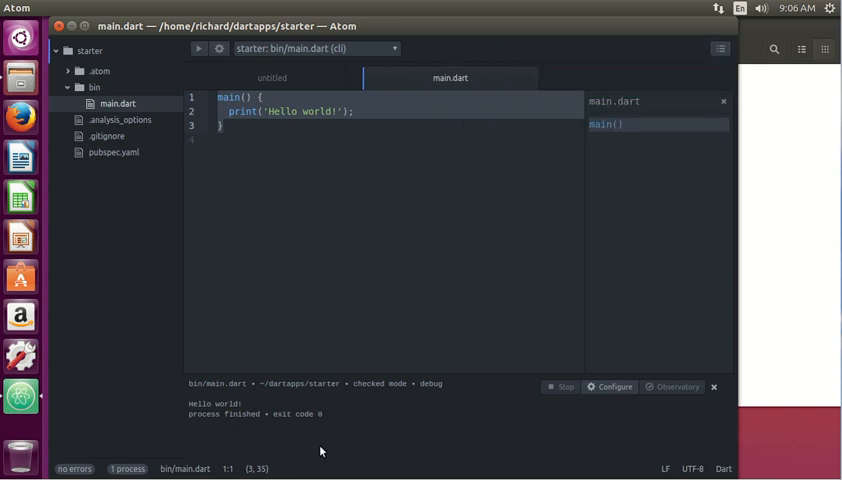
{"action": "mouse_move", "coordinate": [400, 412]}
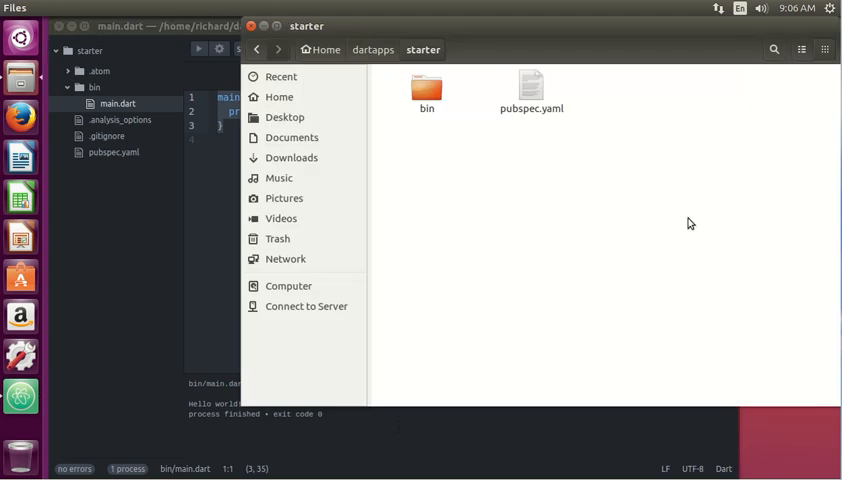
{"action": "mouse_move", "coordinate": [574, 188]}
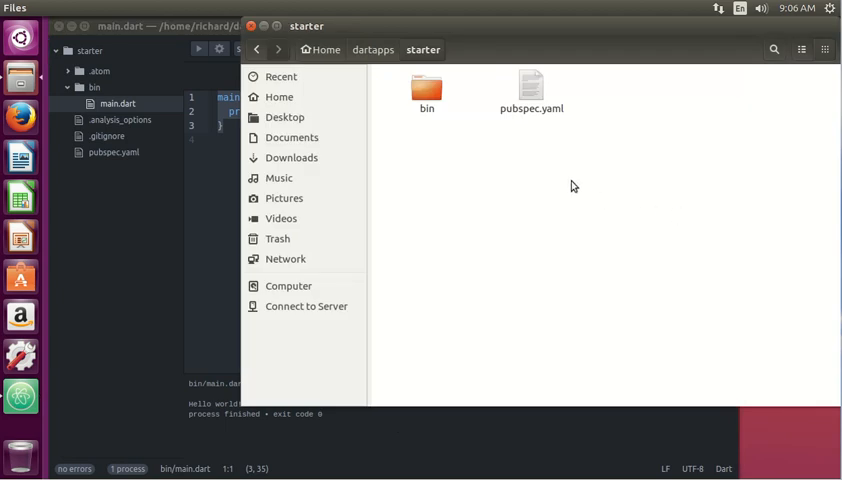
Look inside bin with main.dart, return to starter, and bring up pubspec.yaml's actions.
{"action": "left_click", "coordinate": [532, 88]}
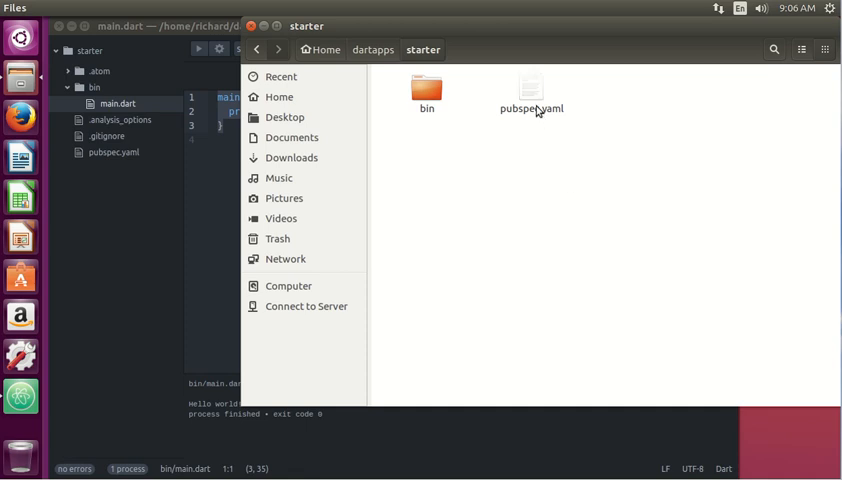
{"action": "left_click", "coordinate": [426, 88]}
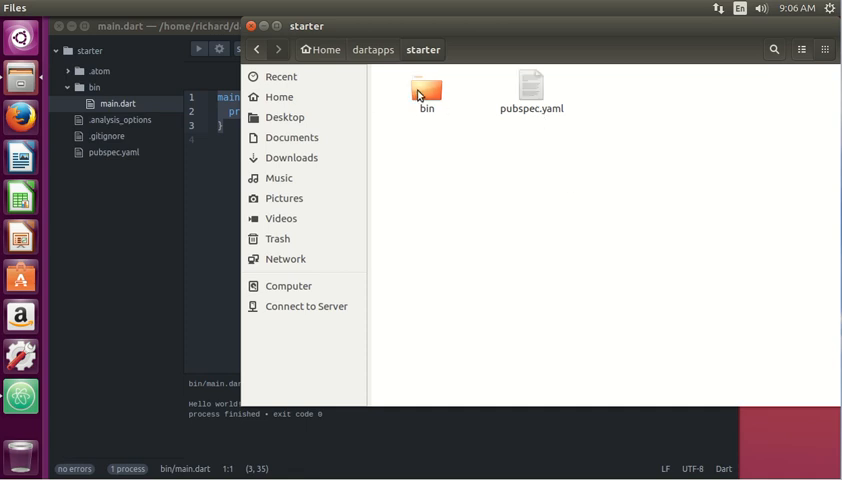
{"action": "double_click", "coordinate": [428, 90]}
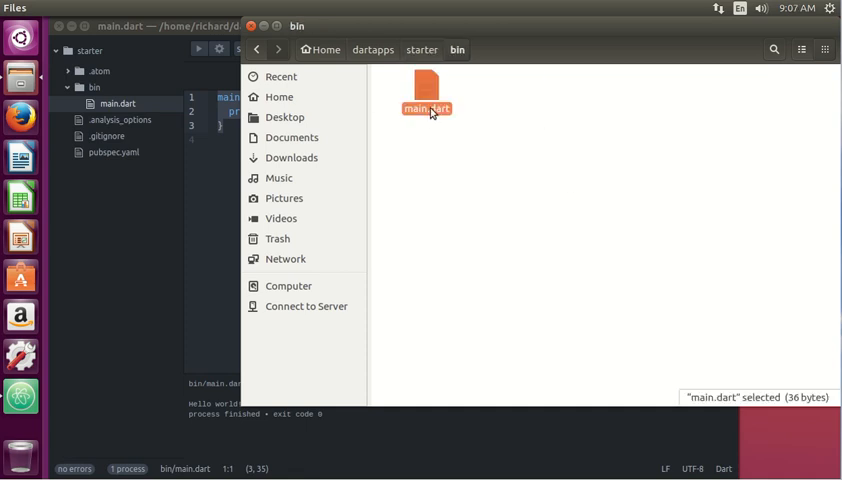
{"action": "left_click", "coordinate": [420, 50]}
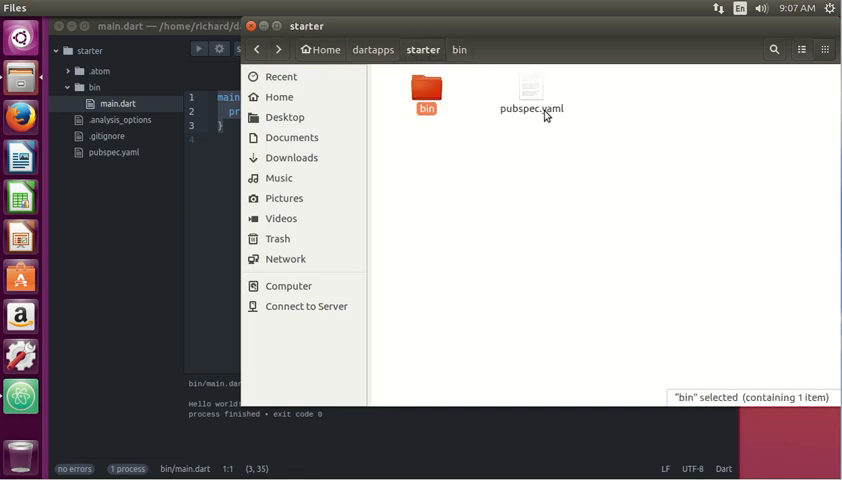
{"action": "right_click", "coordinate": [530, 90]}
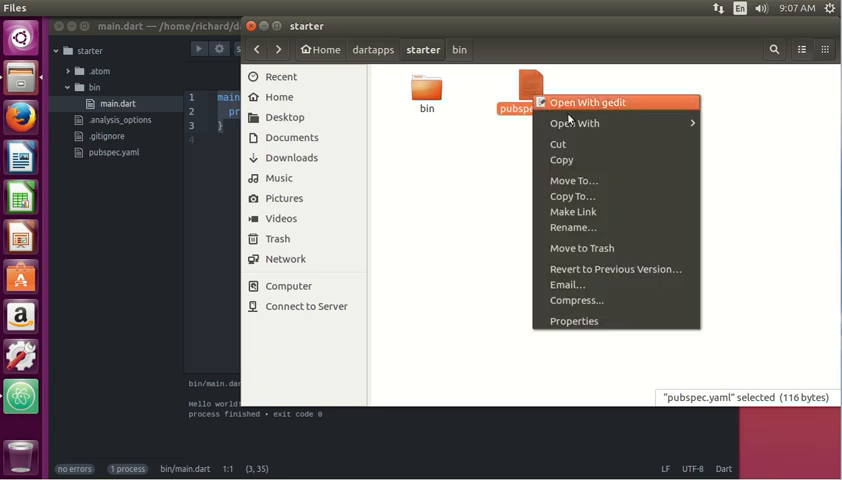
Open pubspec.yaml in Atom beside main.dart and close the empty untitled tab.
{"action": "left_click", "coordinate": [588, 102]}
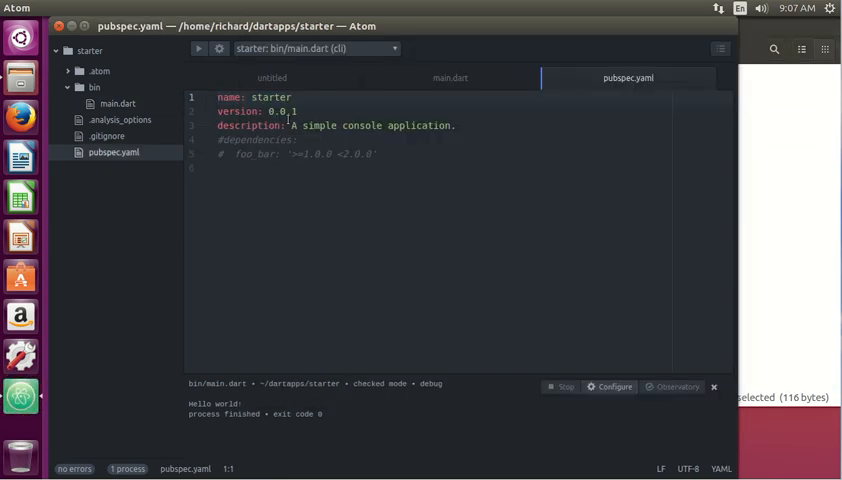
{"action": "left_click", "coordinate": [272, 76]}
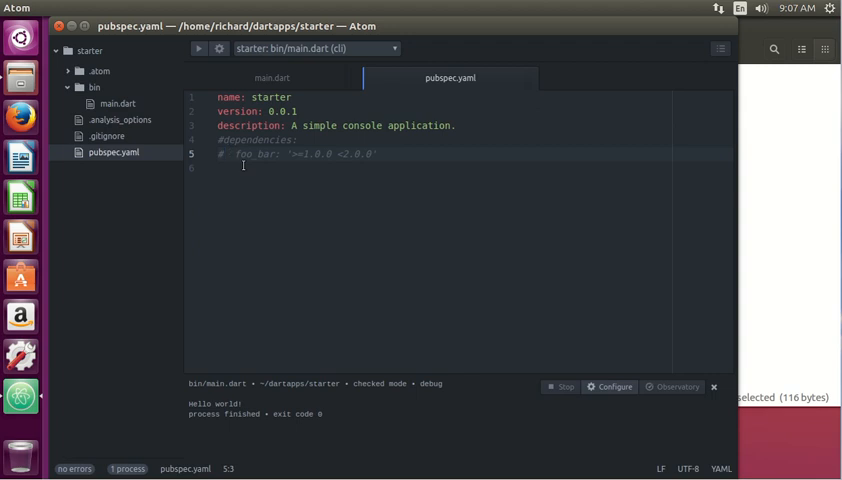
Place the cursor on the last line of pubspec.yaml while reading its dependencies section.
{"action": "left_click", "coordinate": [228, 156]}
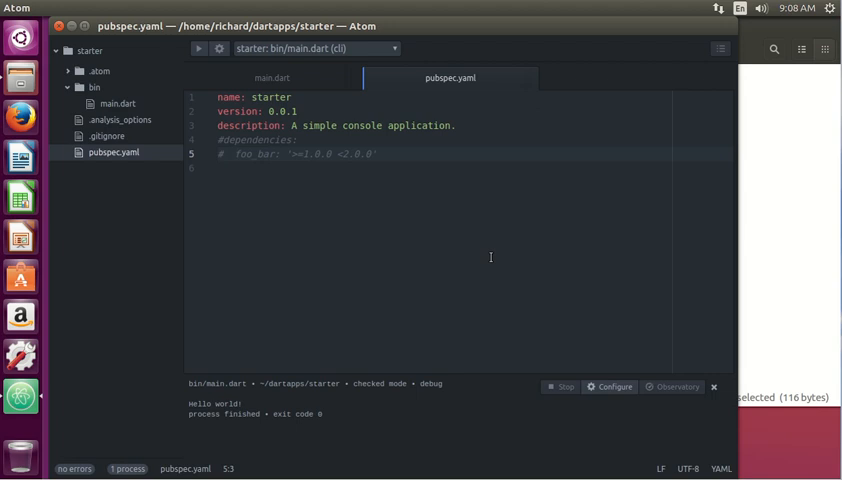
{"action": "left_click", "coordinate": [232, 156]}
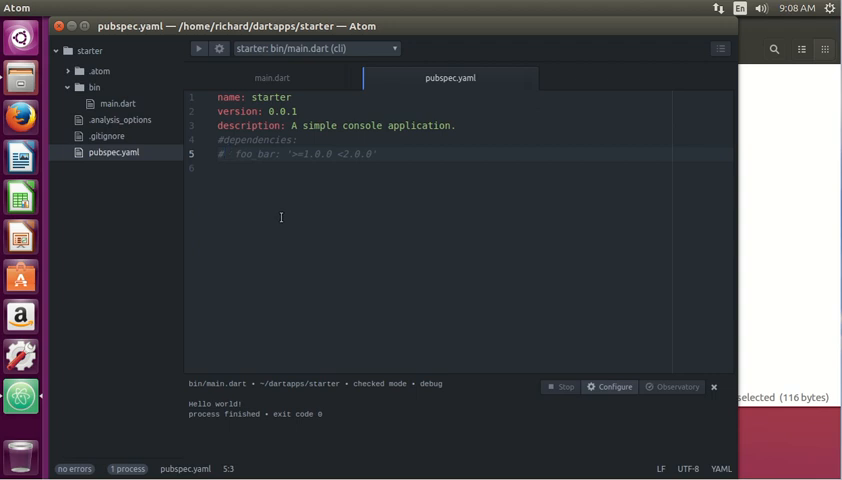
{"action": "left_click", "coordinate": [228, 156]}
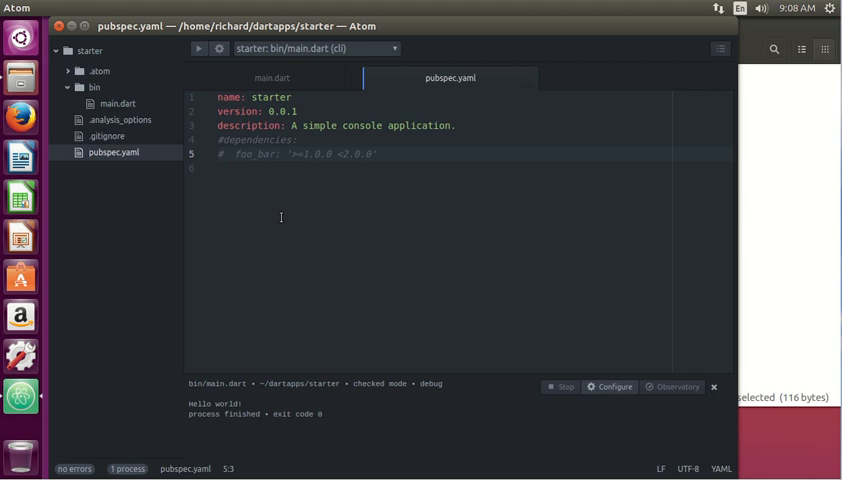
{"action": "left_click", "coordinate": [228, 156]}
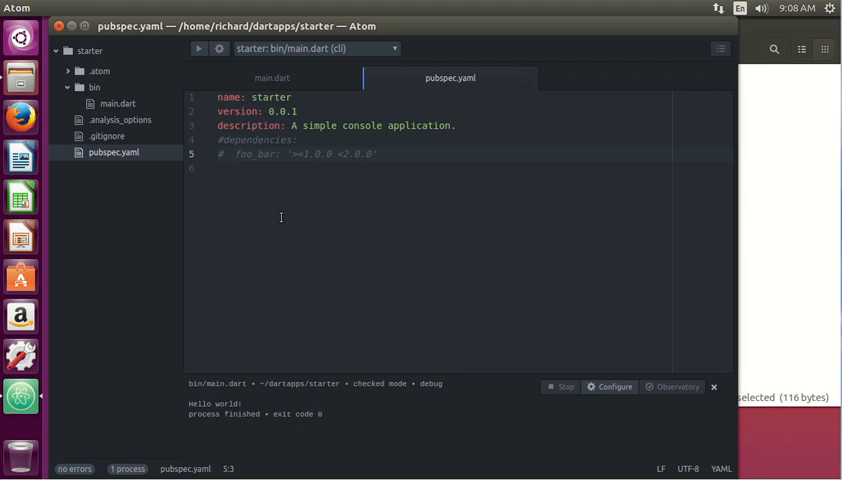
{"action": "left_click", "coordinate": [230, 156]}
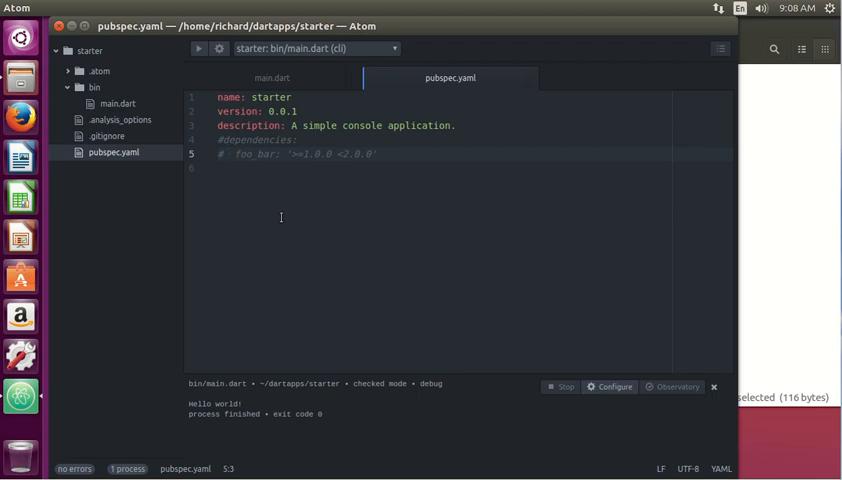
{"action": "left_click", "coordinate": [230, 156]}
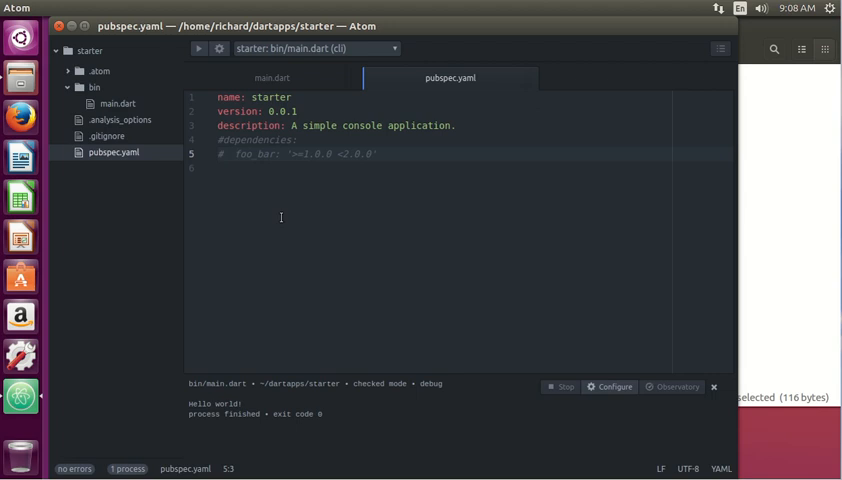
{"action": "left_click", "coordinate": [230, 156]}
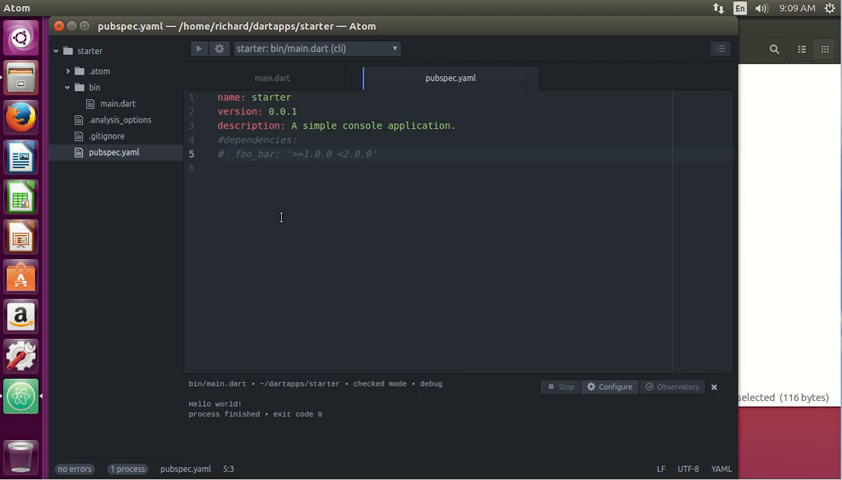
{"action": "left_click", "coordinate": [228, 156]}
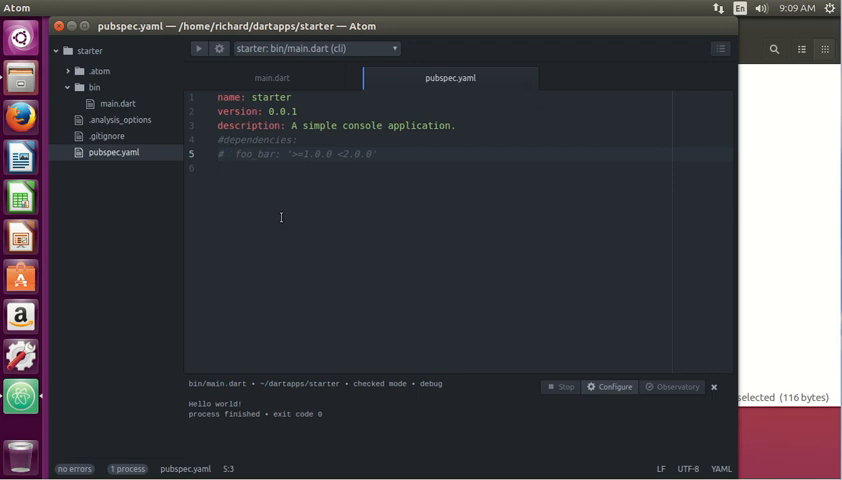
{"action": "left_click", "coordinate": [228, 156]}
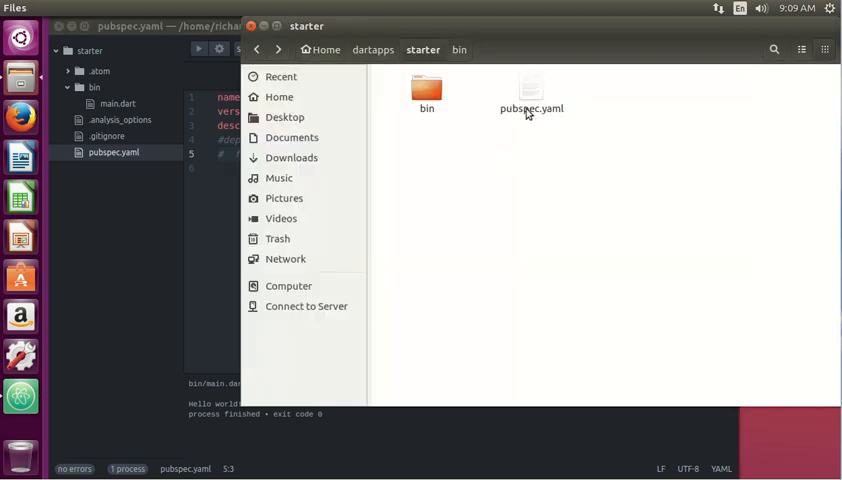
{"action": "mouse_move", "coordinate": [528, 110]}
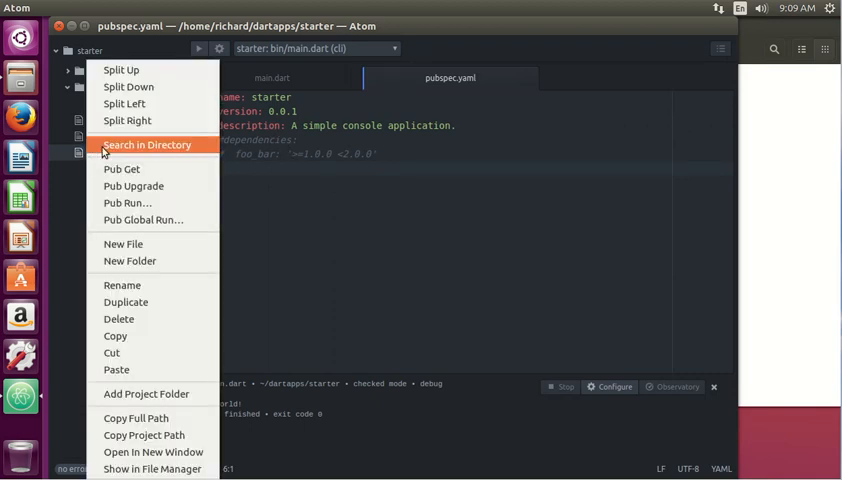
{"action": "mouse_move", "coordinate": [122, 168]}
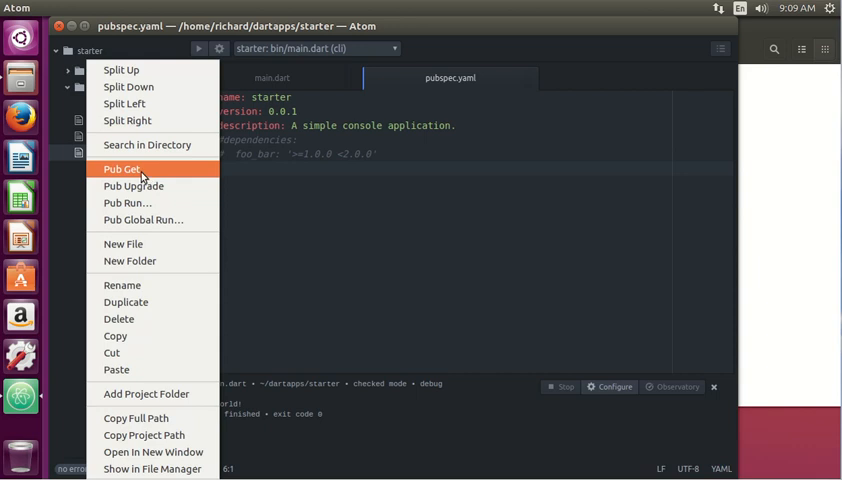
Run Pub Get on the starter project twice, producing a packages folder and pubspec.lock.
{"action": "left_click", "coordinate": [122, 168]}
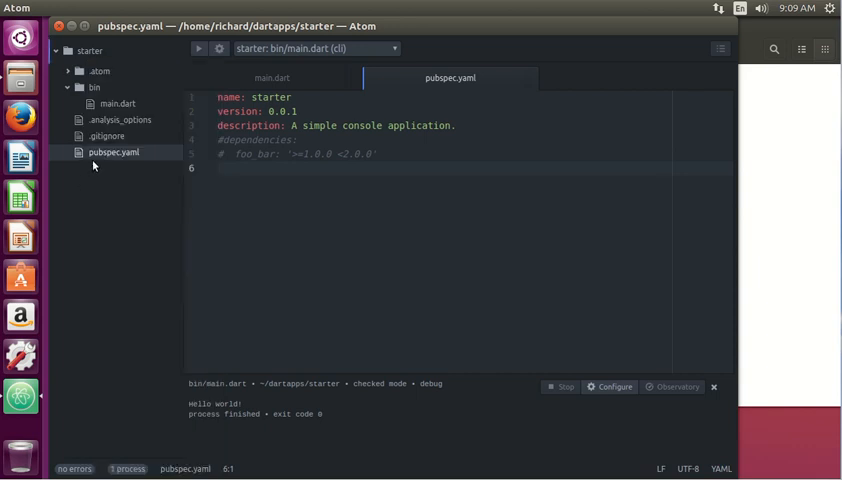
{"action": "right_click", "coordinate": [112, 152]}
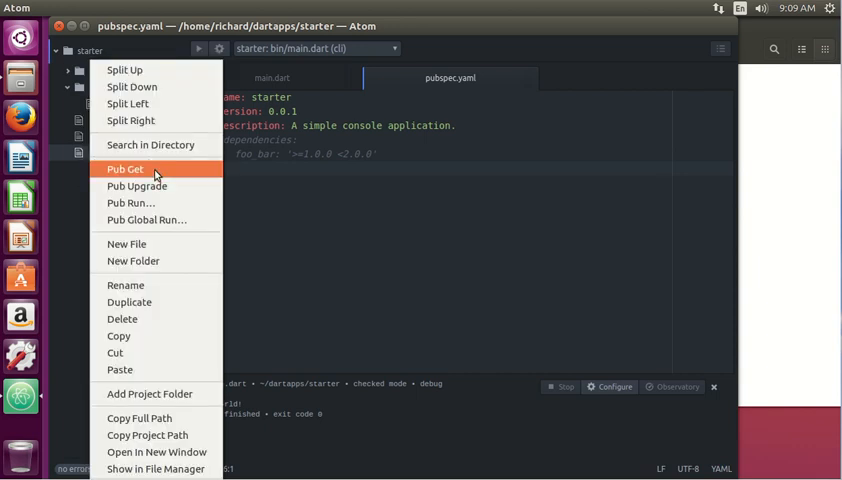
{"action": "left_click", "coordinate": [124, 168]}
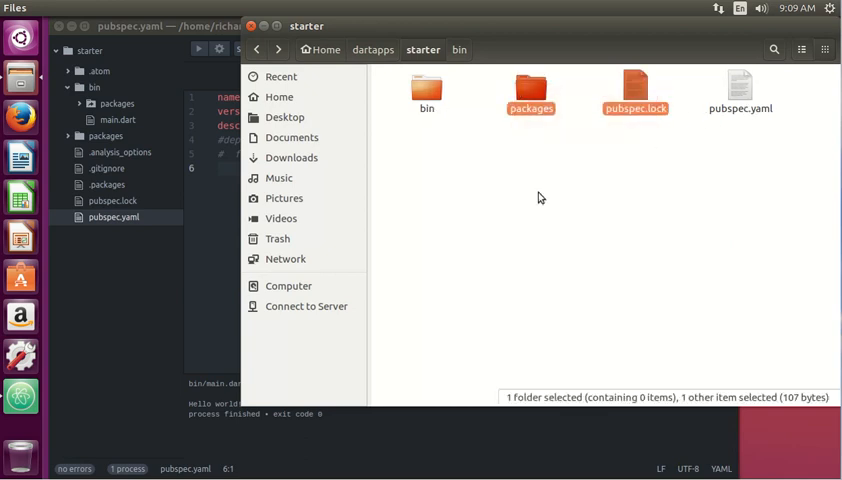
{"action": "double_click", "coordinate": [532, 88]}
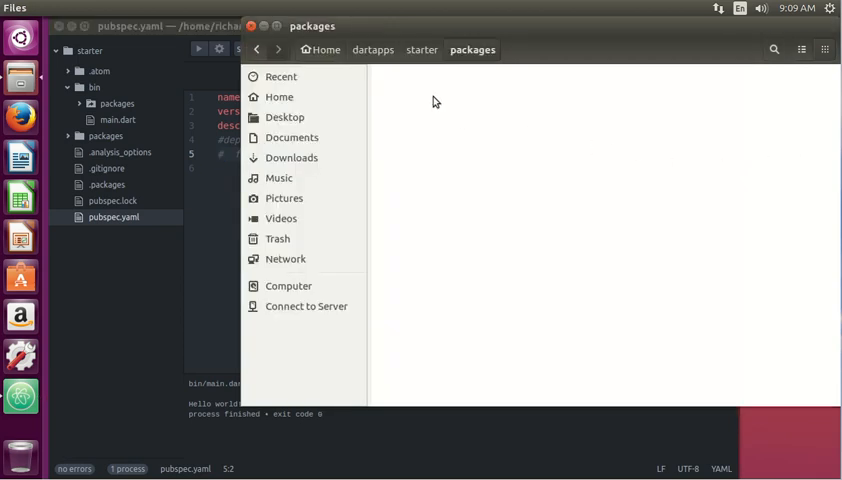
{"action": "left_click", "coordinate": [422, 48]}
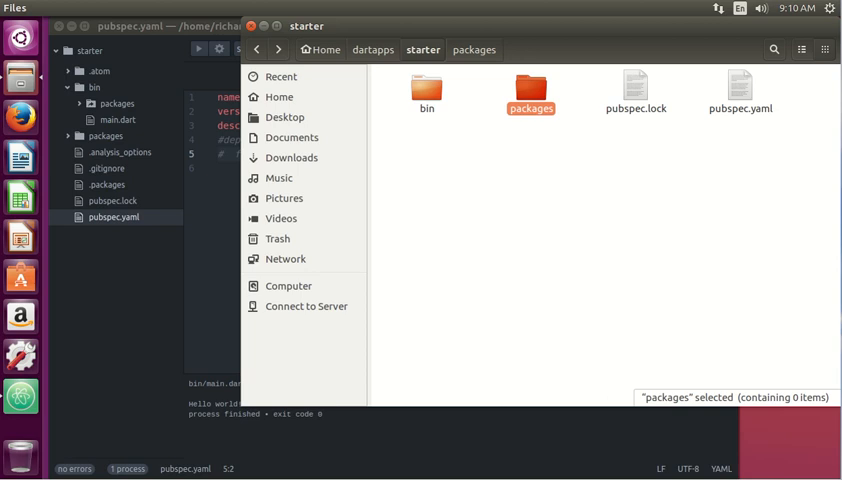
{"action": "mouse_move", "coordinate": [208, 200]}
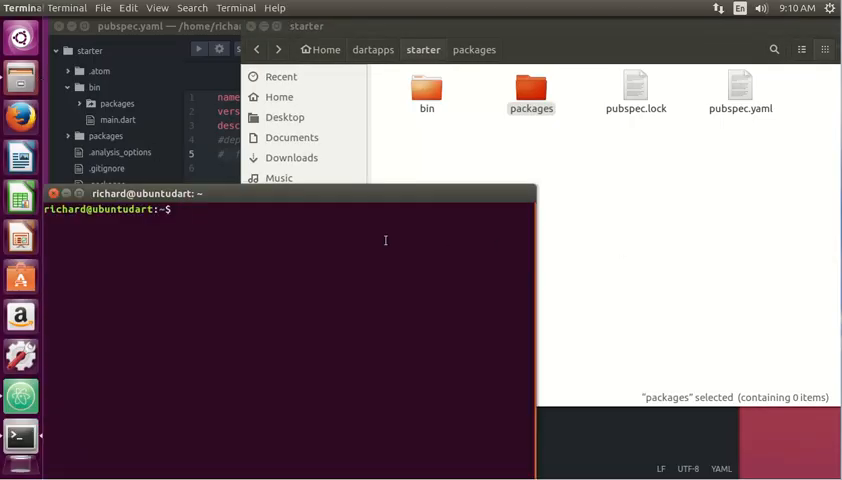
Open a terminal in the starter folder and enter pub get at its prompt.
{"action": "type", "text": "cd"}
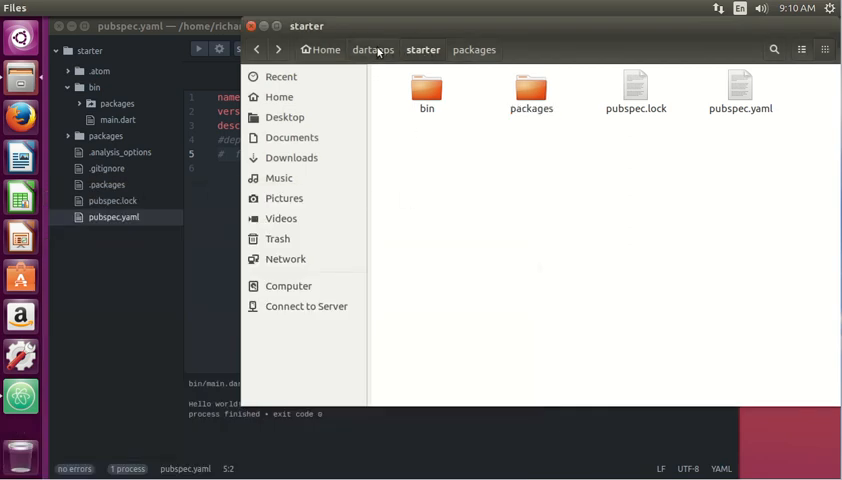
{"action": "right_click", "coordinate": [428, 90]}
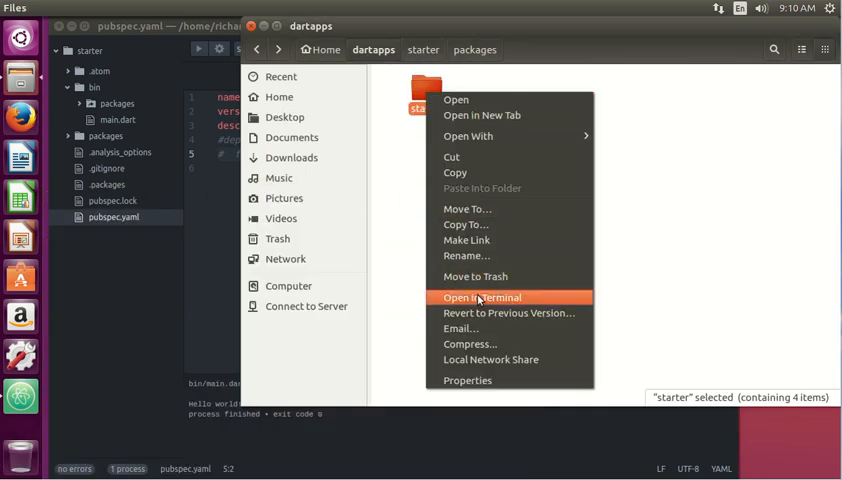
{"action": "left_click", "coordinate": [482, 296]}
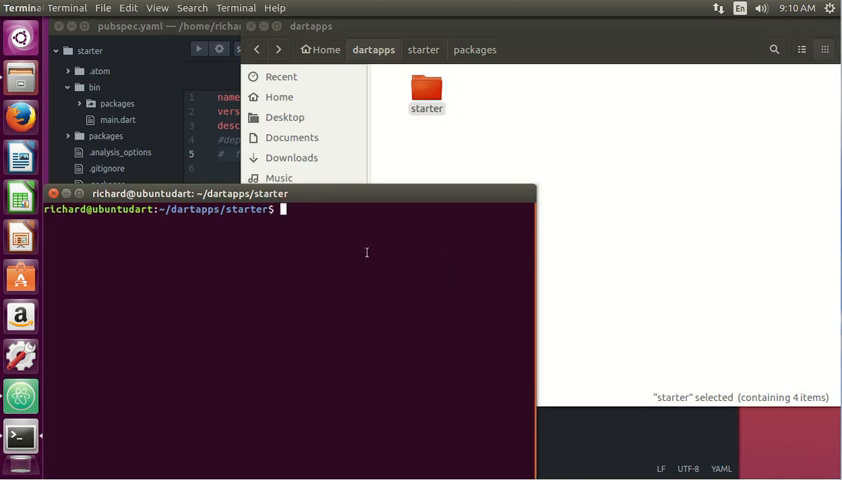
{"action": "type", "text": "pub"}
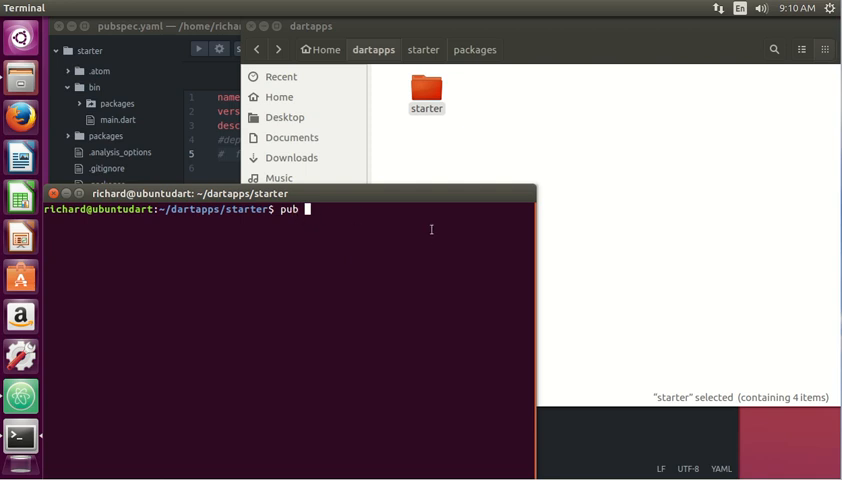
{"action": "mouse_move", "coordinate": [264, 278]}
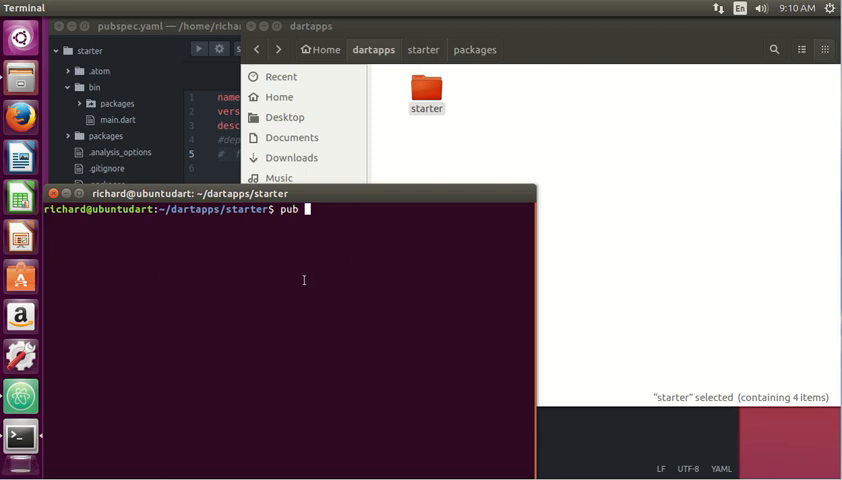
{"action": "type", "text": "get"}
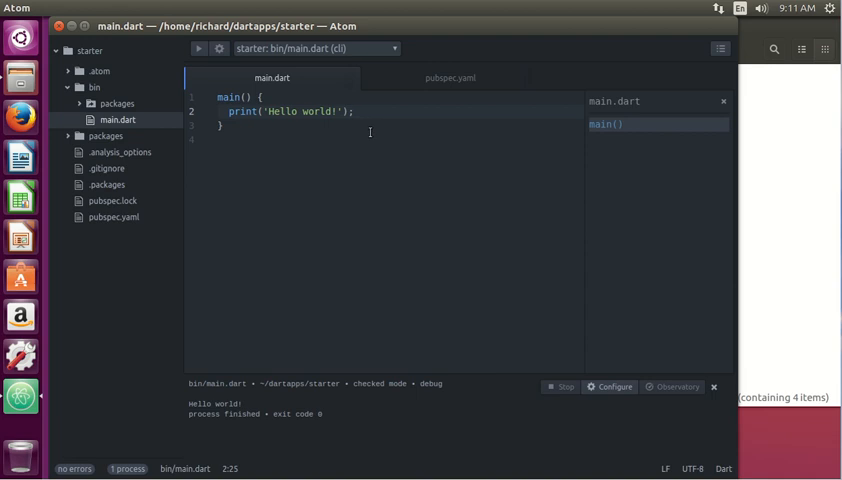
Add print("bye"); after the Hello world print and reformat main.dart with Dart Format.
{"action": "type", "text": "print(\"bye"}
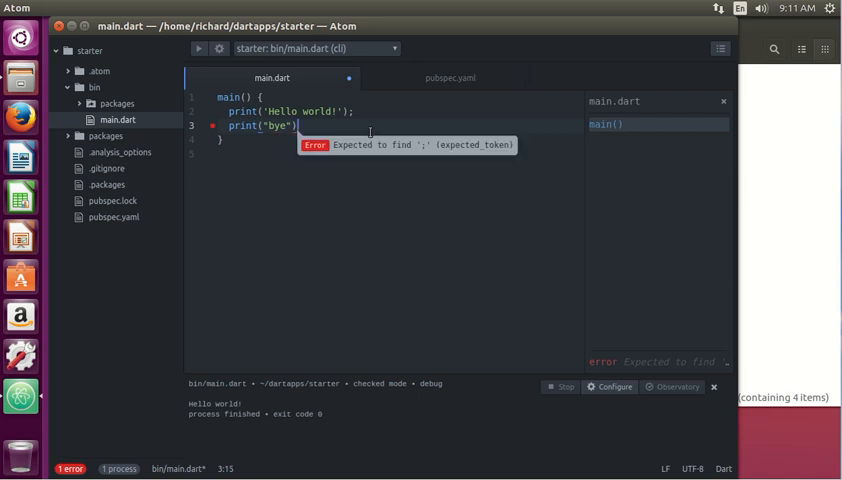
{"action": "type", "text": ";"}
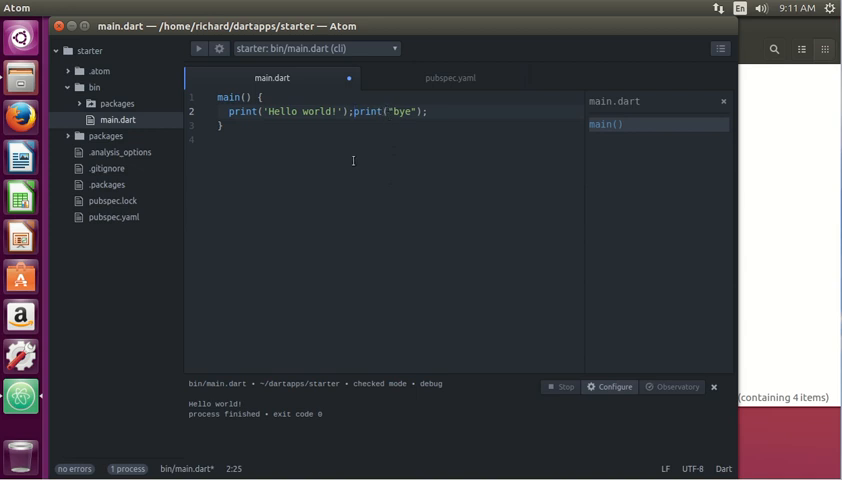
{"action": "right_click", "coordinate": [246, 136]}
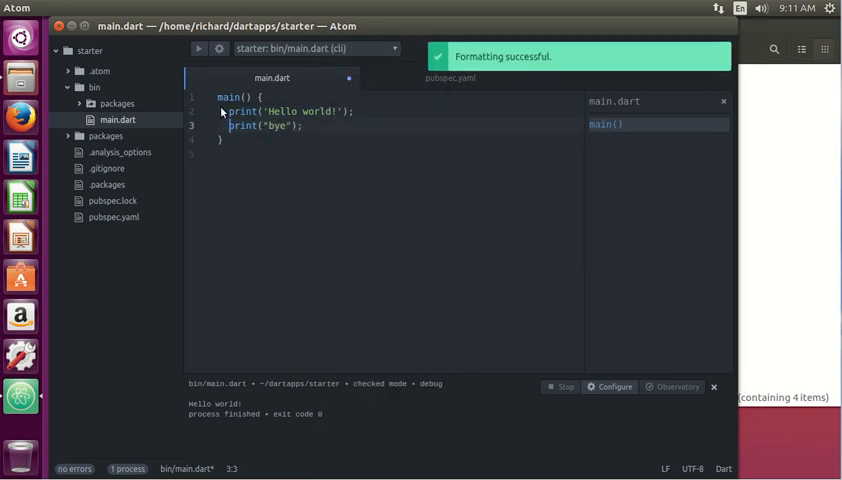
{"action": "left_click", "coordinate": [80, 8]}
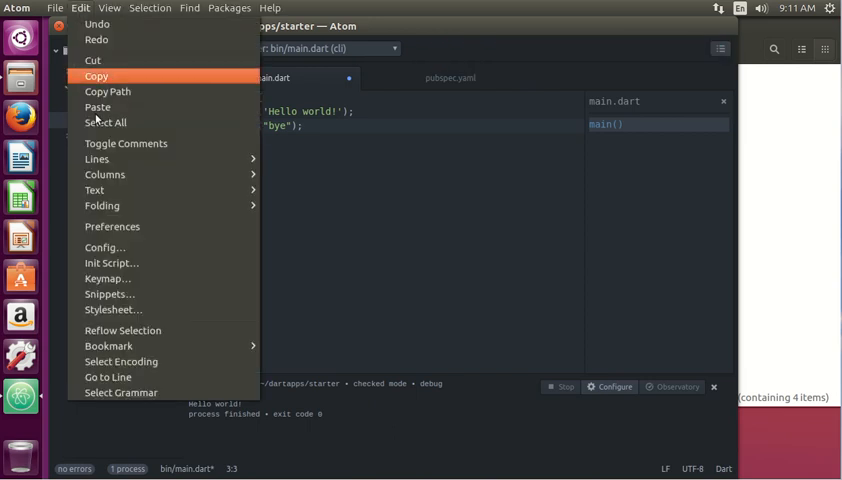
Browse Atom's Settings and switch to the Editor settings page.
{"action": "left_click", "coordinate": [112, 226]}
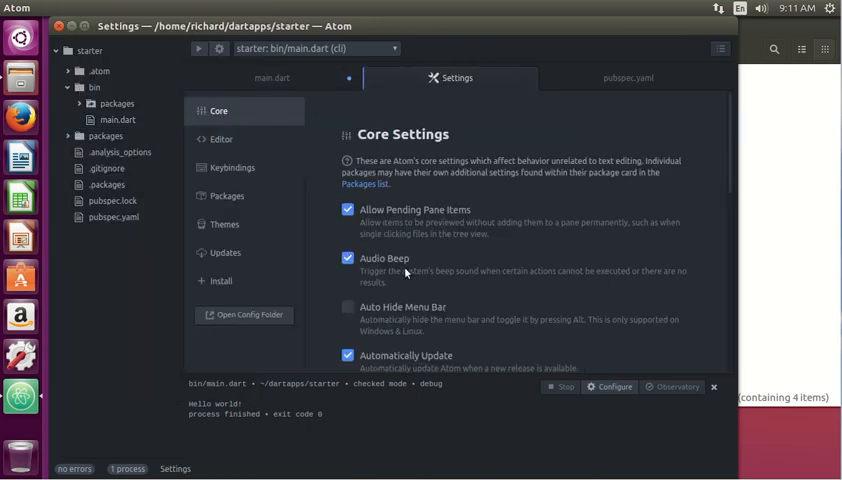
{"action": "scroll", "scroll_direction": "down", "scroll_amount": 3}
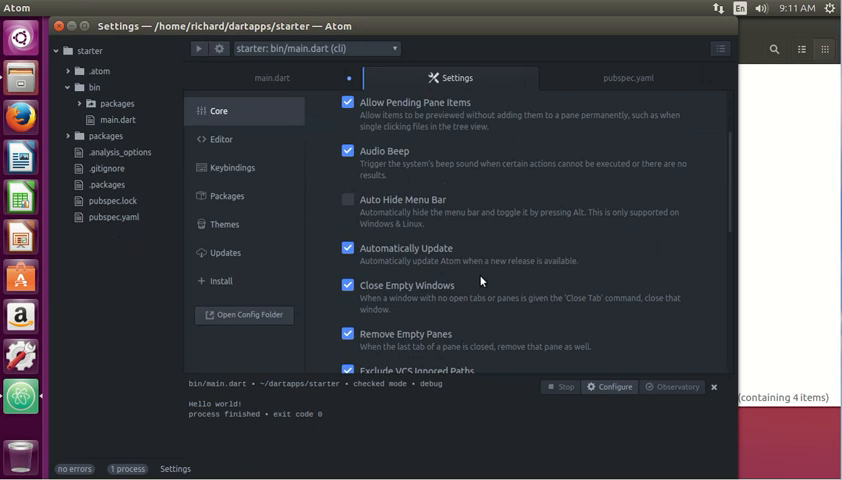
{"action": "scroll", "scroll_direction": "down", "scroll_amount": 3}
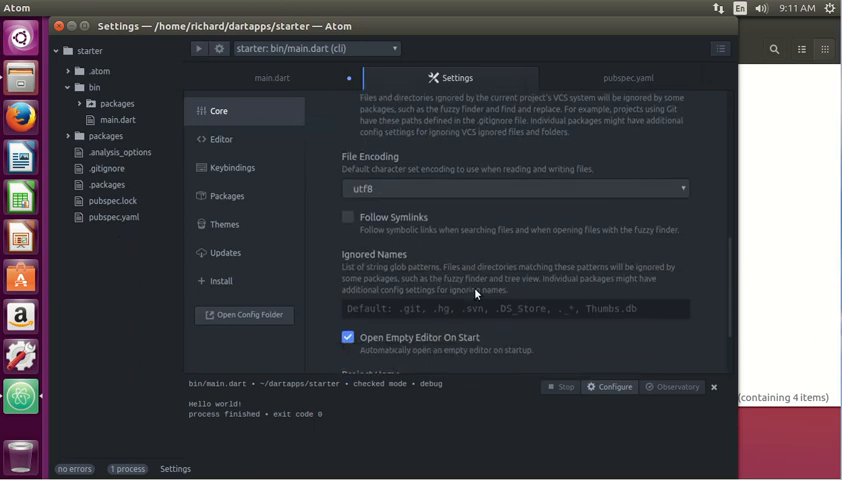
{"action": "scroll", "scroll_direction": "down", "scroll_amount": 3}
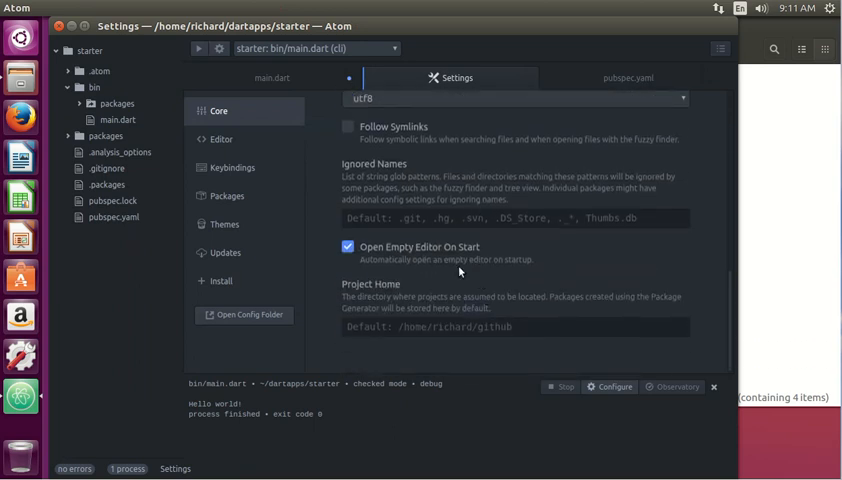
{"action": "left_click", "coordinate": [228, 196]}
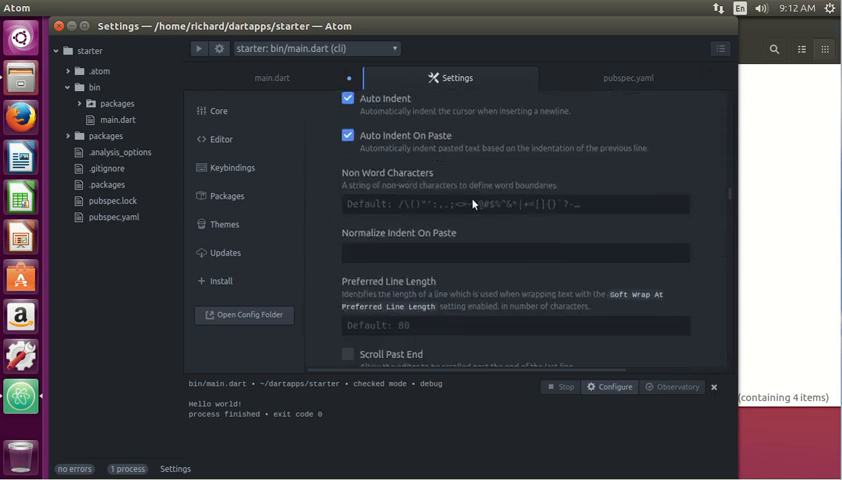
Scroll through editor options like preferred line length and soft wrap, then return to main.dart.
{"action": "scroll", "scroll_direction": "down", "scroll_amount": 3}
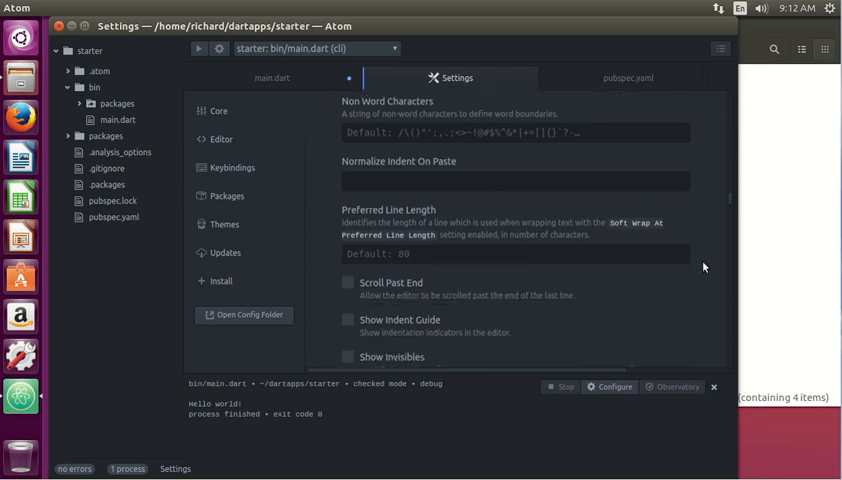
{"action": "mouse_move", "coordinate": [752, 260]}
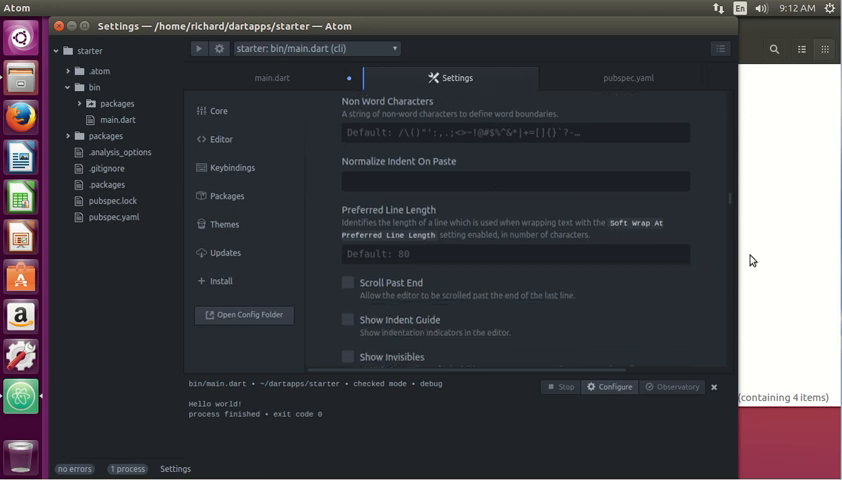
{"action": "mouse_move", "coordinate": [752, 260]}
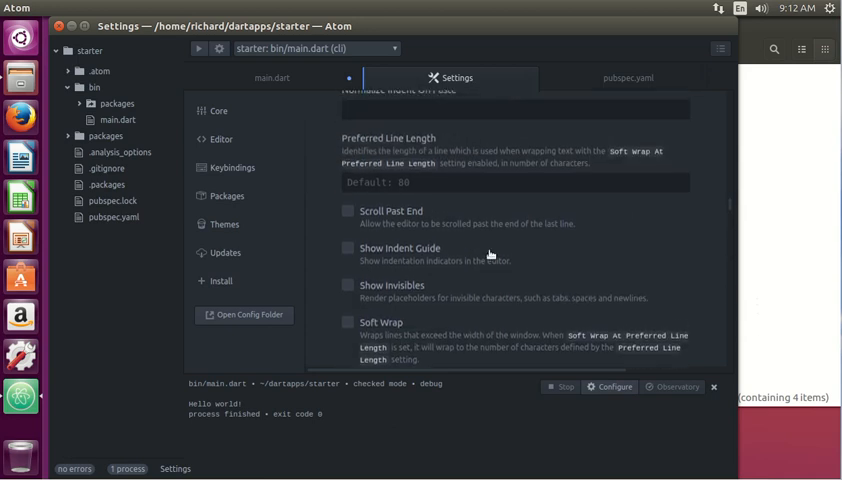
{"action": "scroll", "scroll_direction": "down", "scroll_amount": 3}
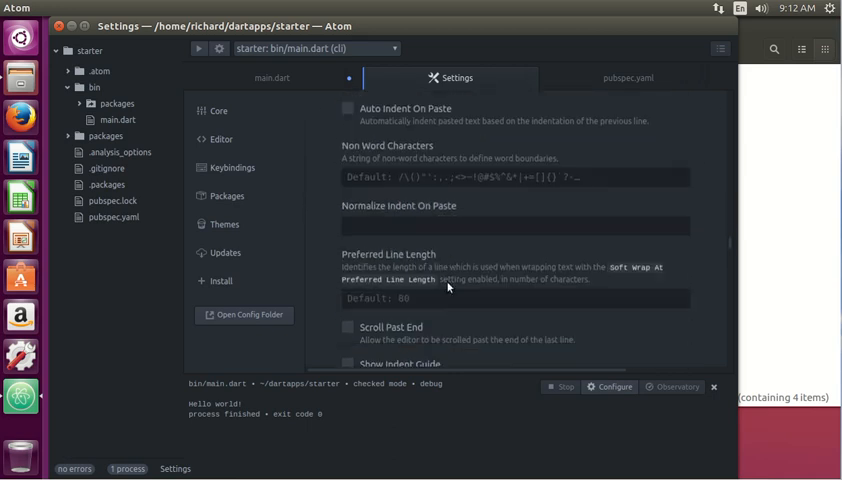
{"action": "scroll", "scroll_direction": "down", "scroll_amount": 3}
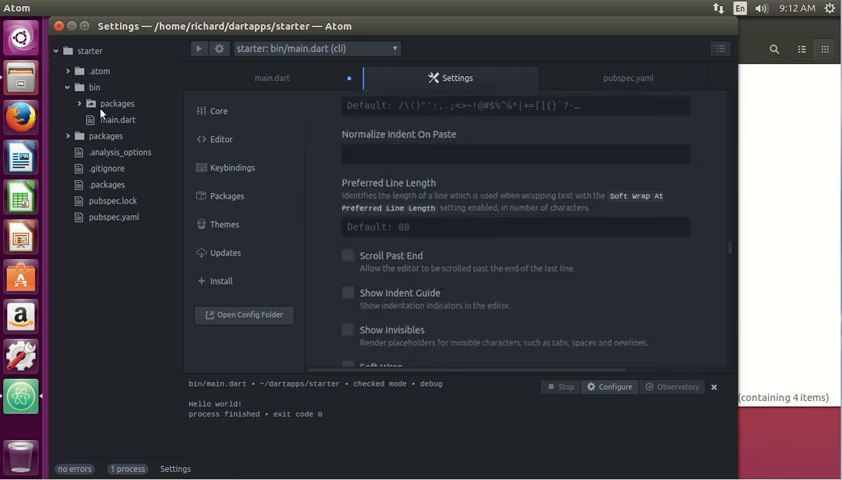
{"action": "left_click", "coordinate": [274, 78]}
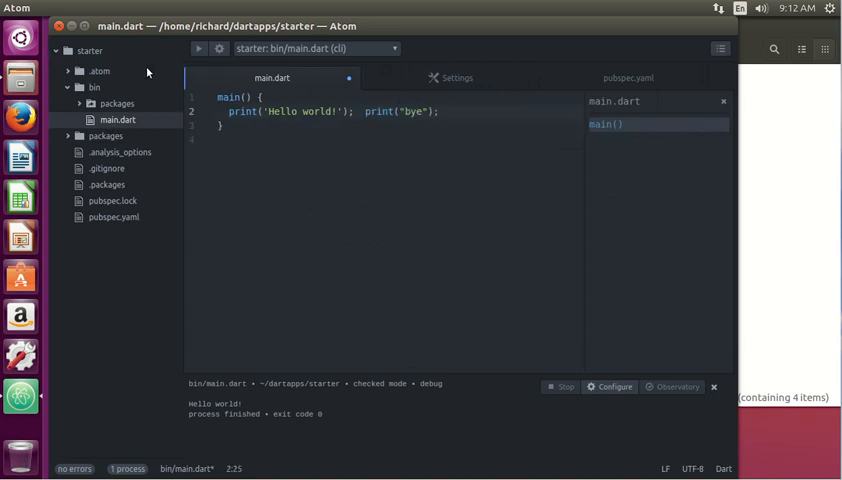
Format main.dart via the context menu so print("bye") sits below the Hello world print.
{"action": "left_click", "coordinate": [54, 8]}
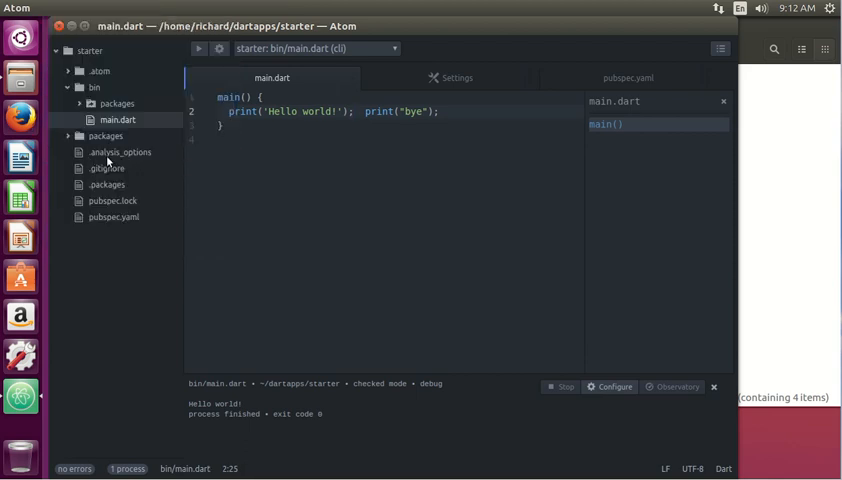
{"action": "right_click", "coordinate": [330, 112]}
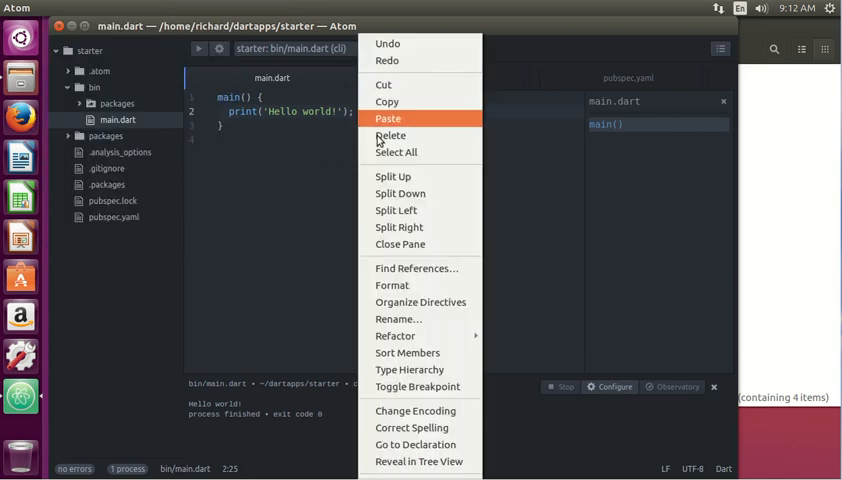
{"action": "mouse_move", "coordinate": [396, 336]}
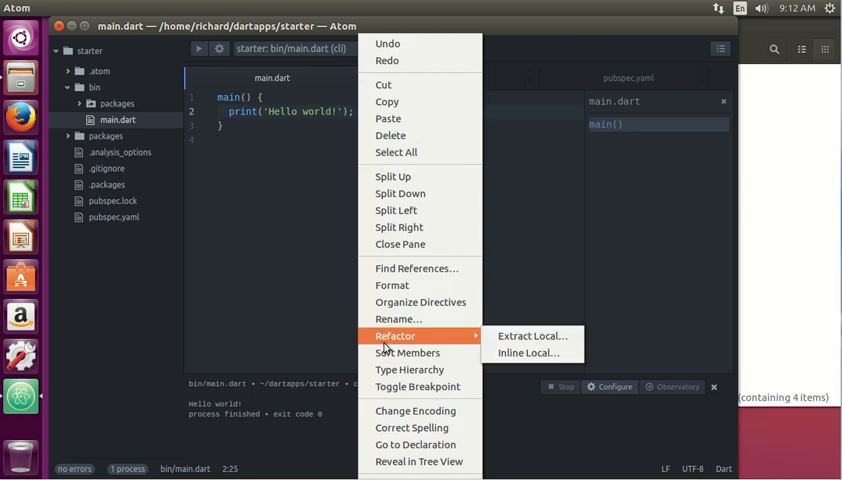
{"action": "mouse_move", "coordinate": [392, 284]}
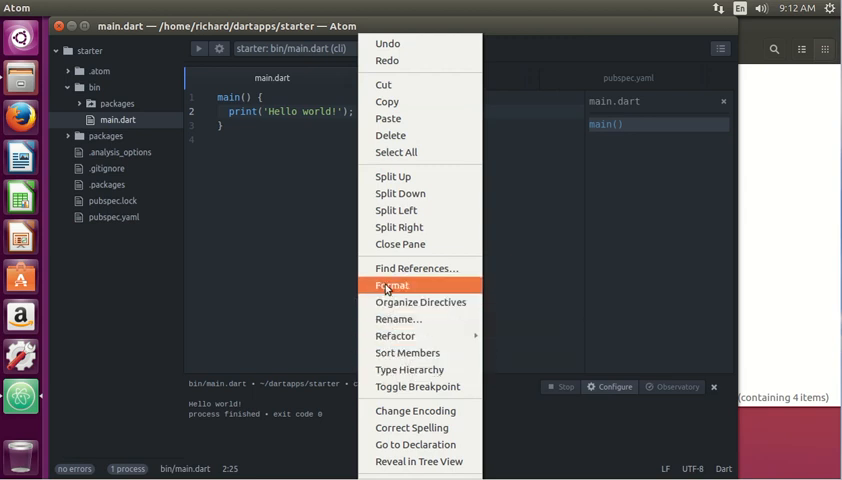
{"action": "left_click", "coordinate": [392, 284]}
{"action": "type", "text": "print(\"bye\");"}
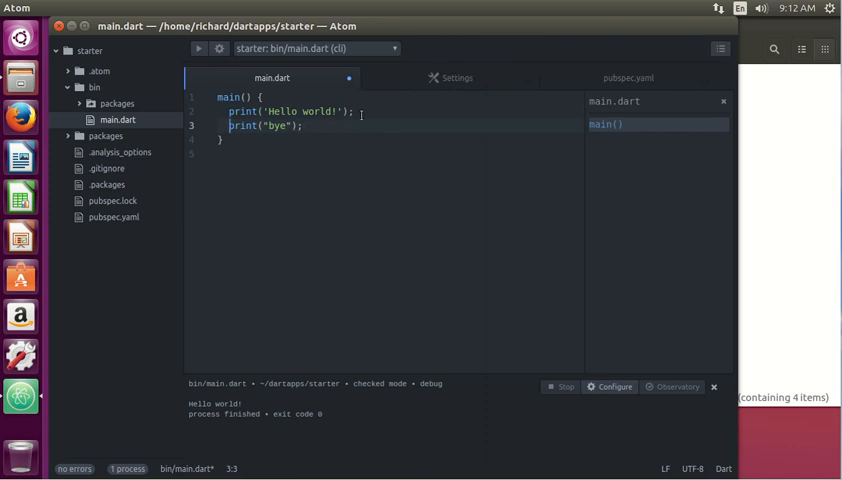
Undo the format and append print("hi"); at the end of the statements line.
{"action": "key", "text": "Backspace"}
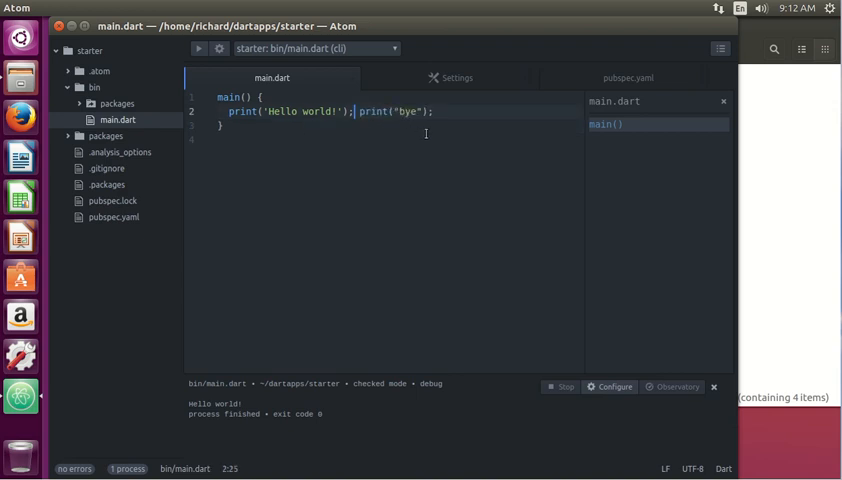
{"action": "key", "text": "BackSpace"}
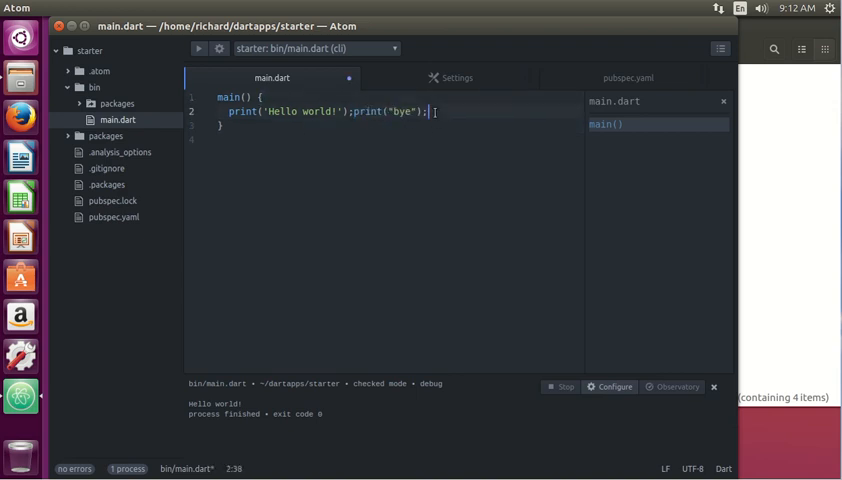
{"action": "type", "text": "print"}
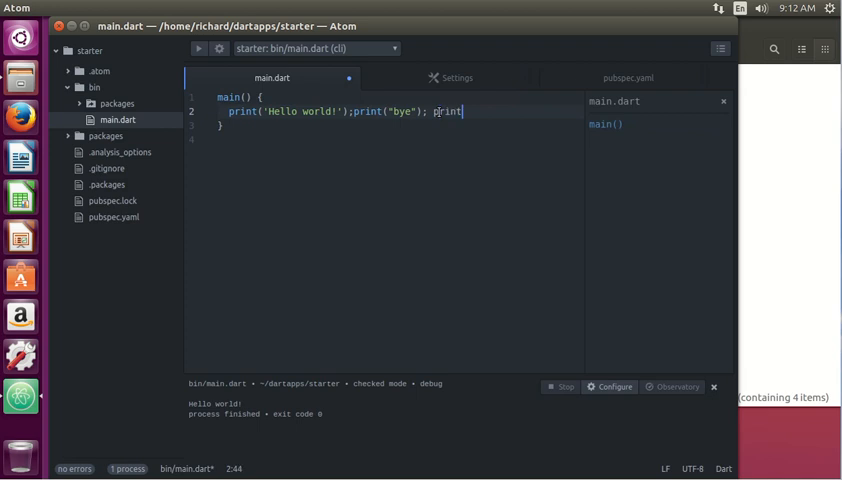
{"action": "type", "text": "(\"hi\")"}
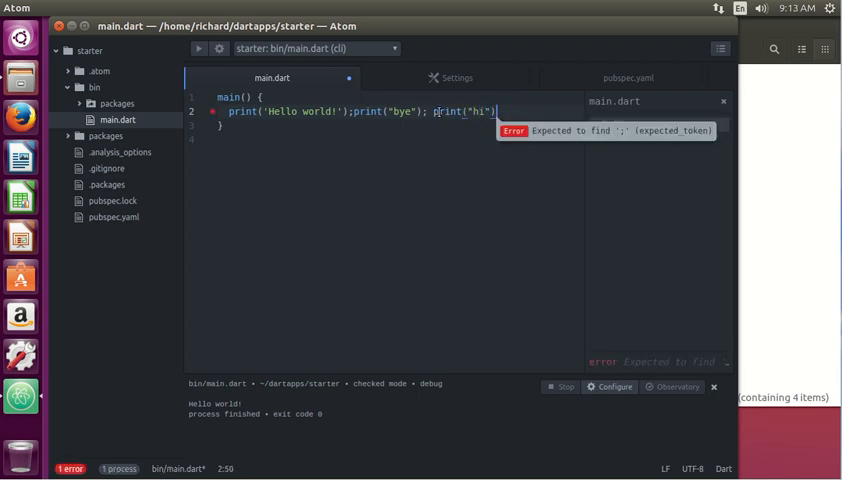
{"action": "type", "text": ";"}
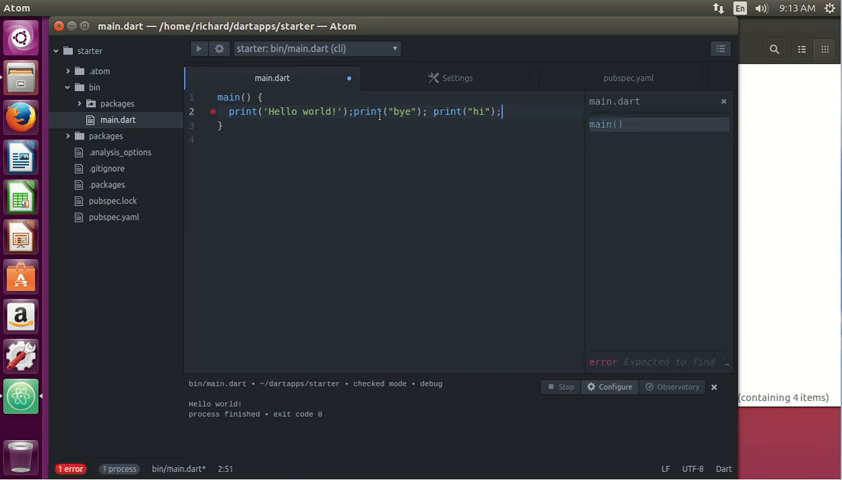
Format main.dart again so all three print statements sit on separate lines.
{"action": "right_click", "coordinate": [290, 110]}
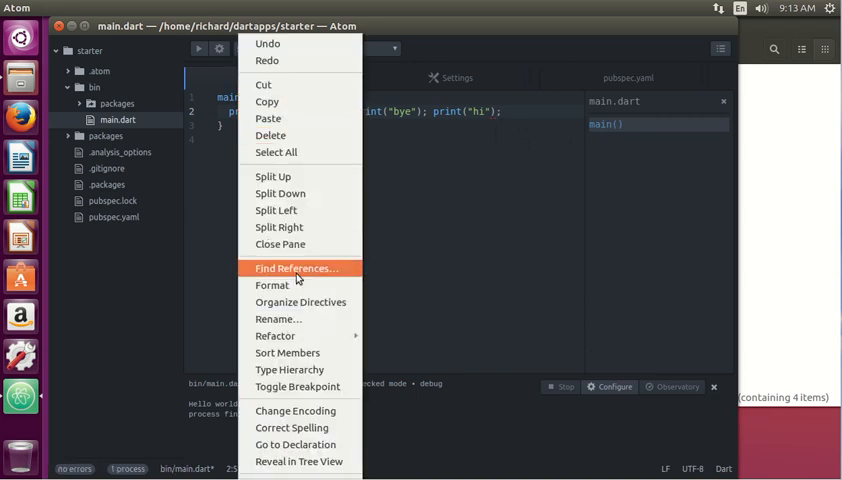
{"action": "left_click", "coordinate": [272, 284]}
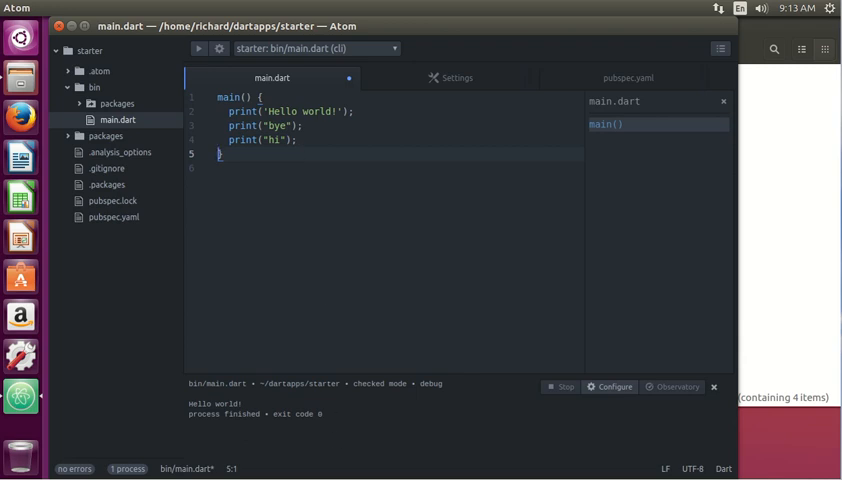
{"action": "mouse_move", "coordinate": [348, 436]}
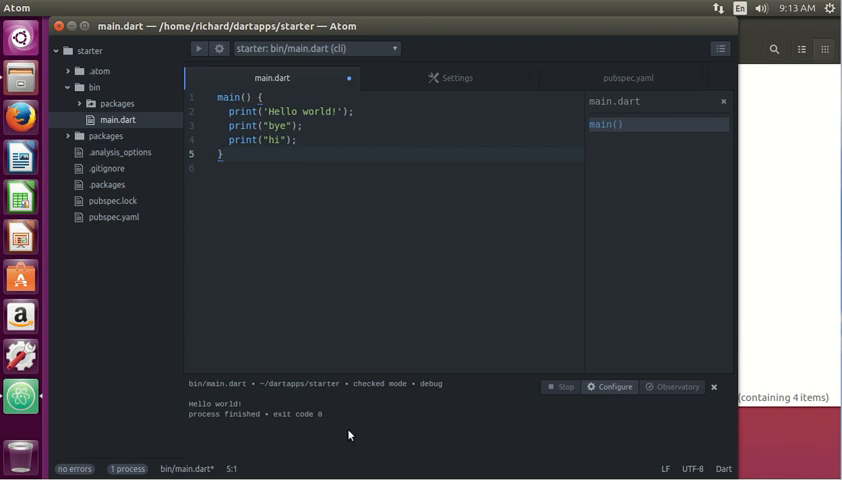
Run main.dart without the semicolon after print("hi") to see the ';' error, then restore it.
{"action": "left_click", "coordinate": [300, 140]}
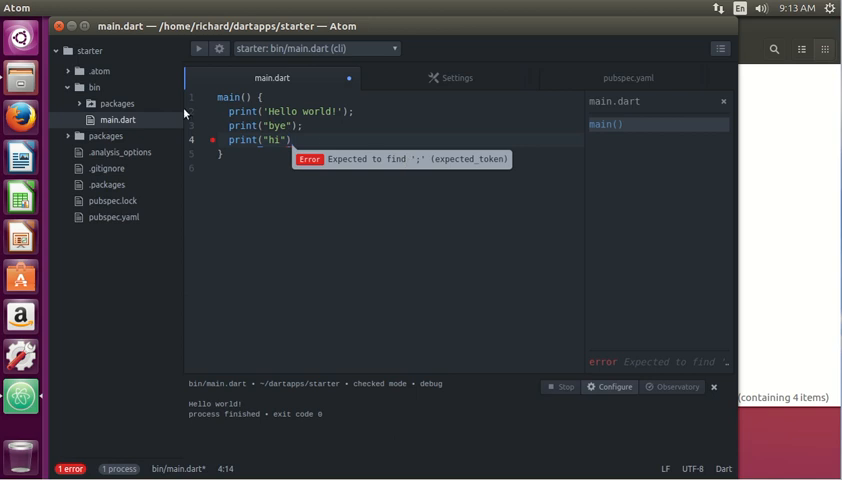
{"action": "left_click", "coordinate": [198, 48]}
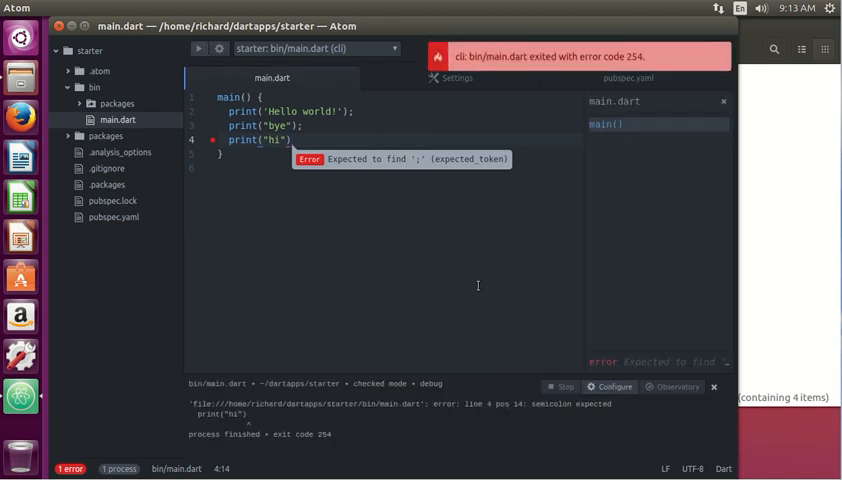
{"action": "mouse_move", "coordinate": [462, 416]}
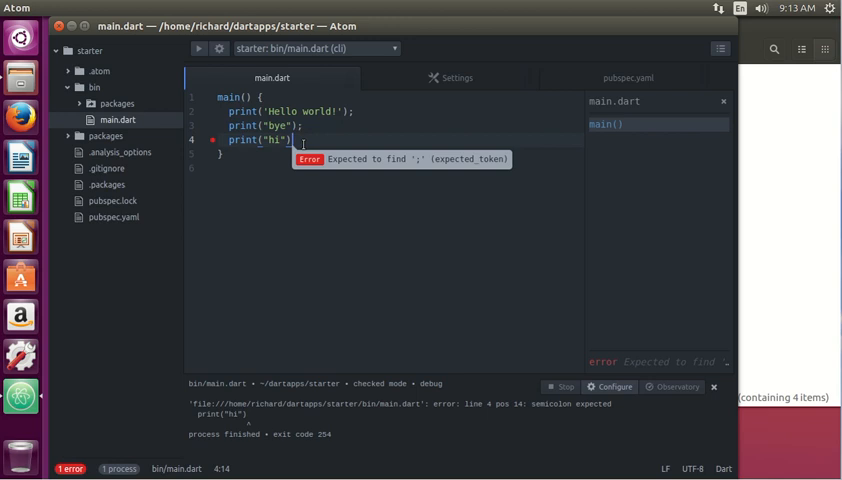
{"action": "type", "text": ";"}
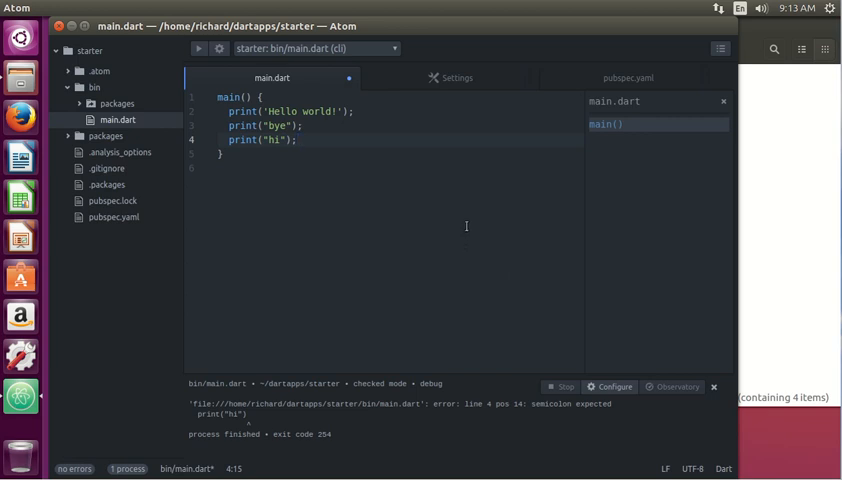
{"action": "left_click", "coordinate": [296, 140]}
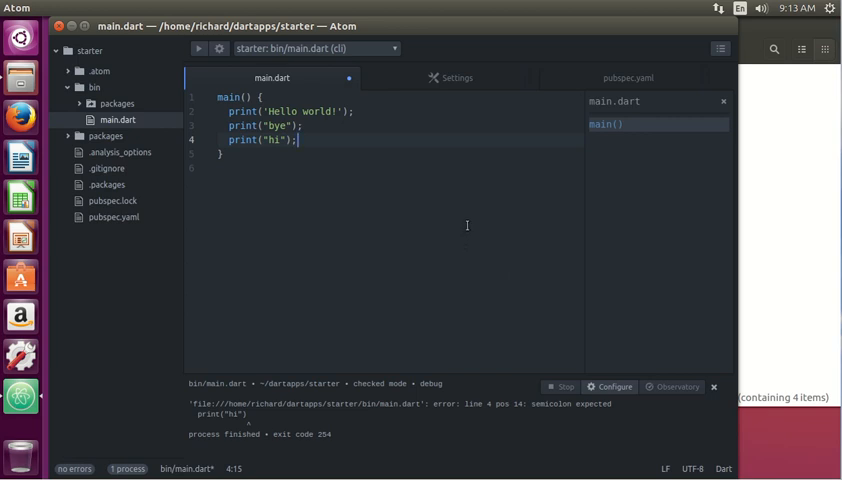